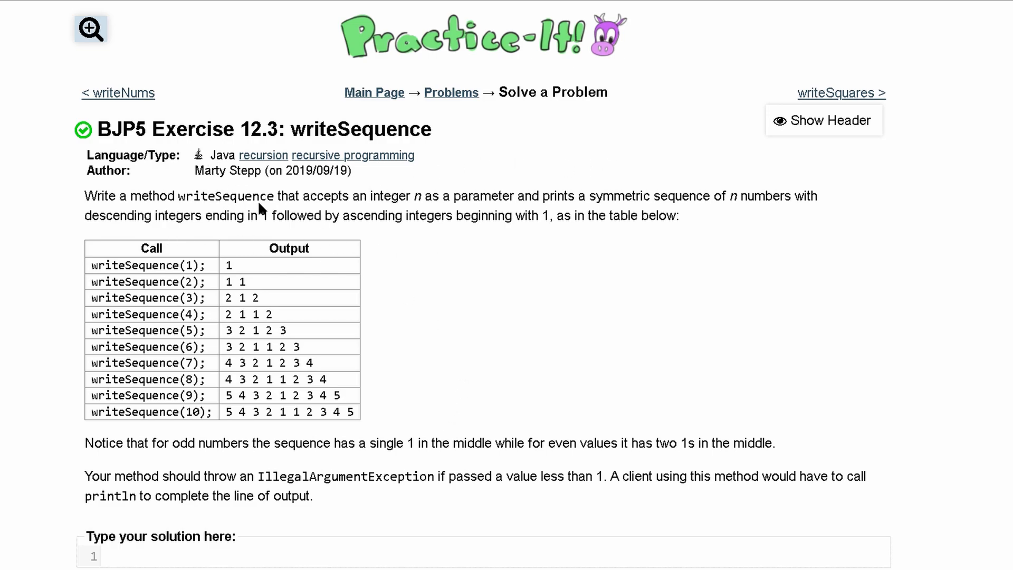
Write the method header 'public static void writeSequence(int n) {' with an empty second line
left_click_drag(318, 196, 492, 195)
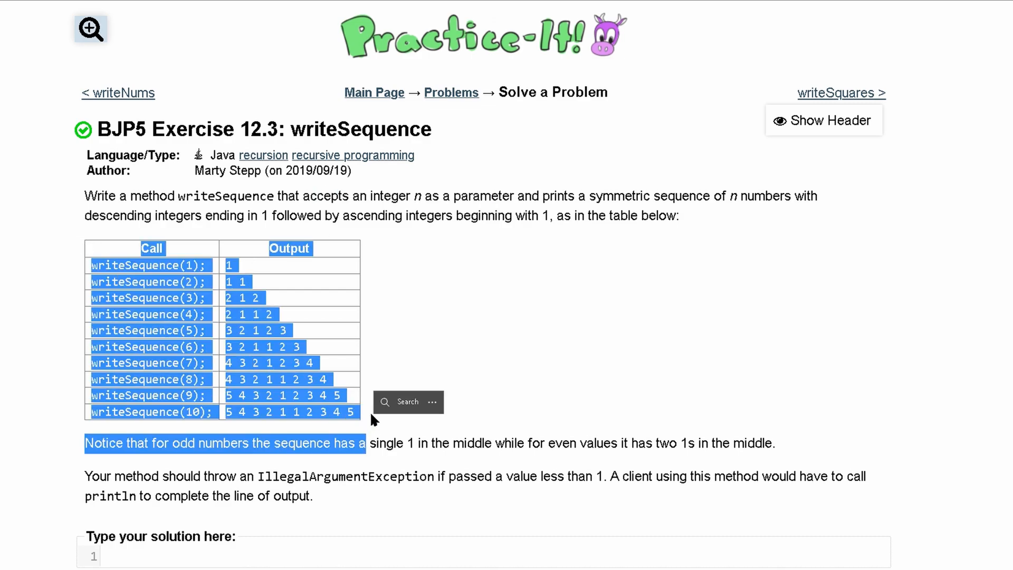
scroll("down", 3)
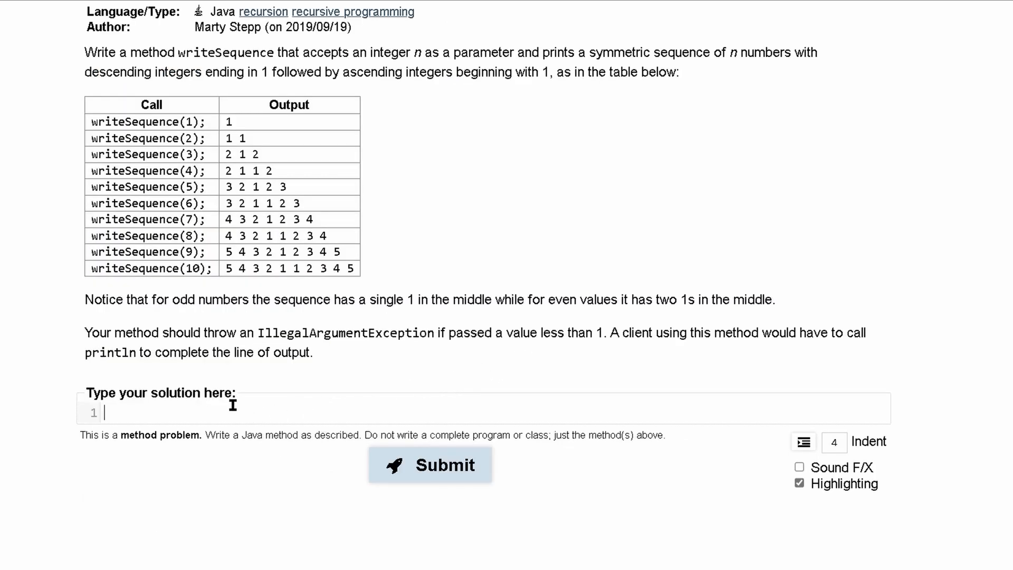
type("public stati")
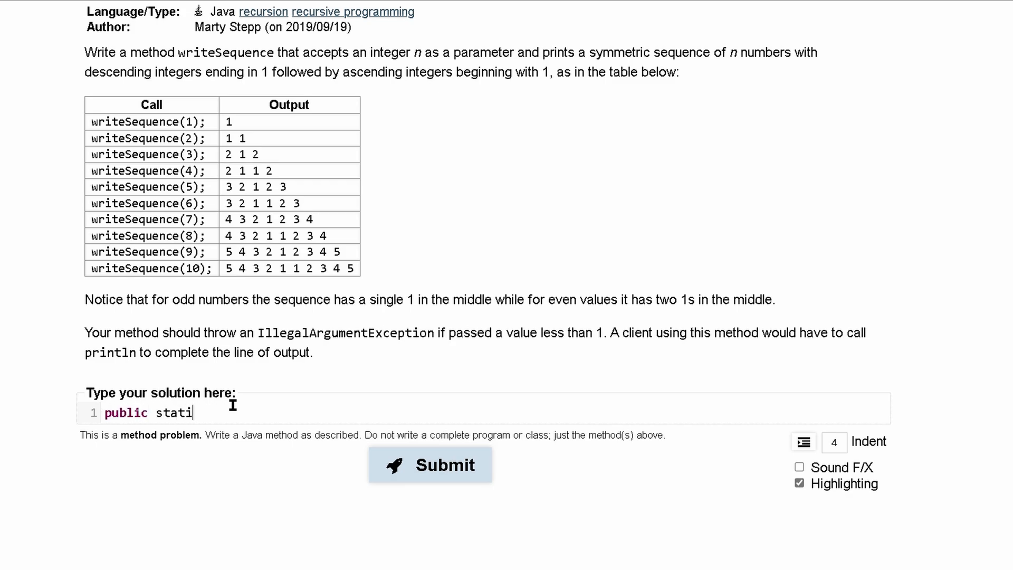
type("c void")
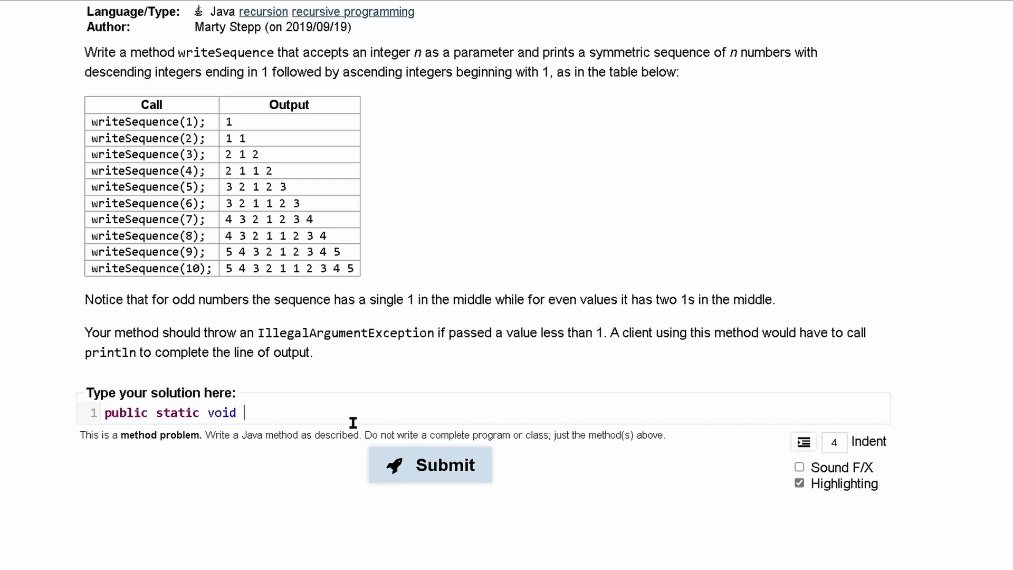
type("writeSequence()")
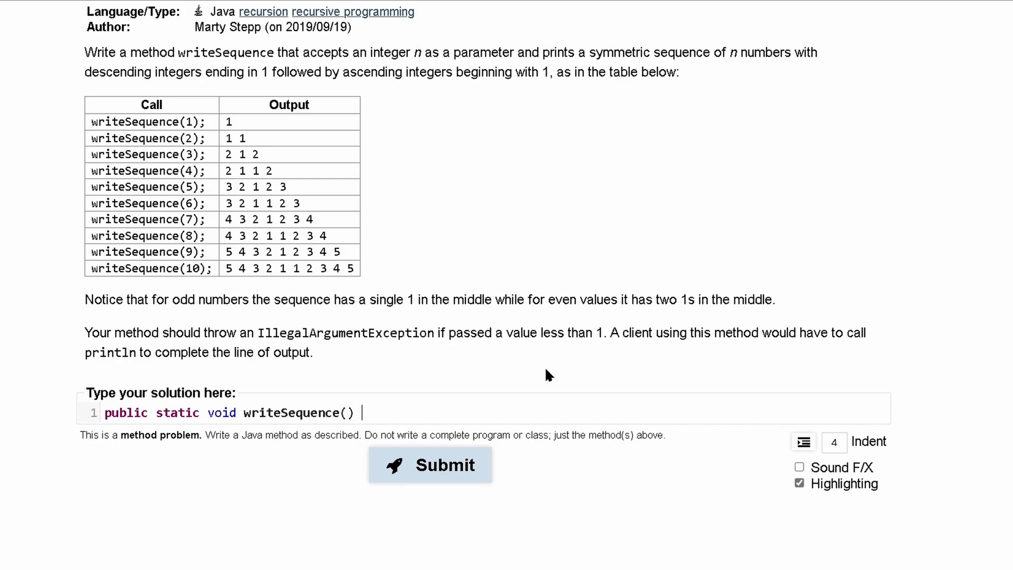
type("{")
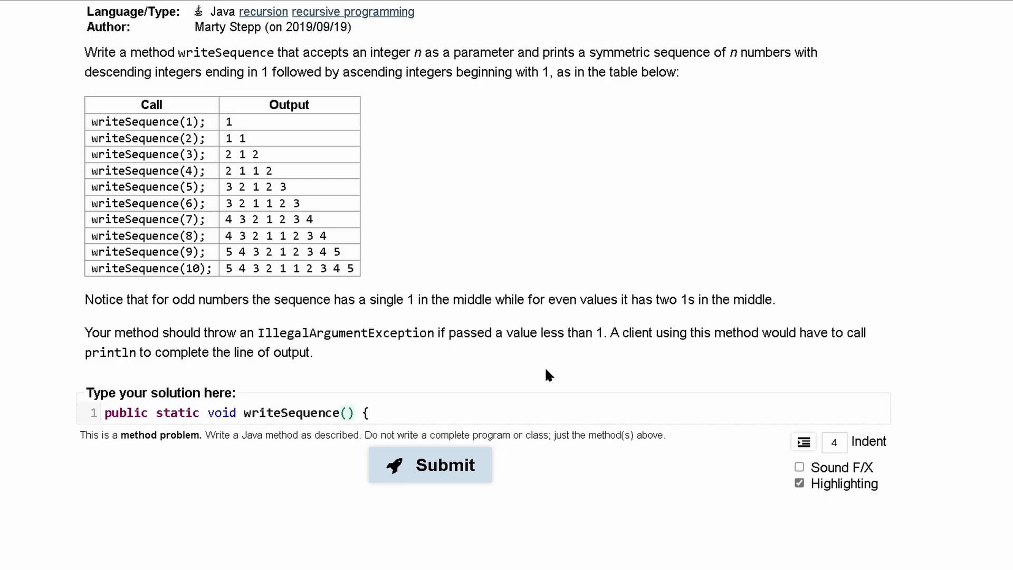
type("int n")
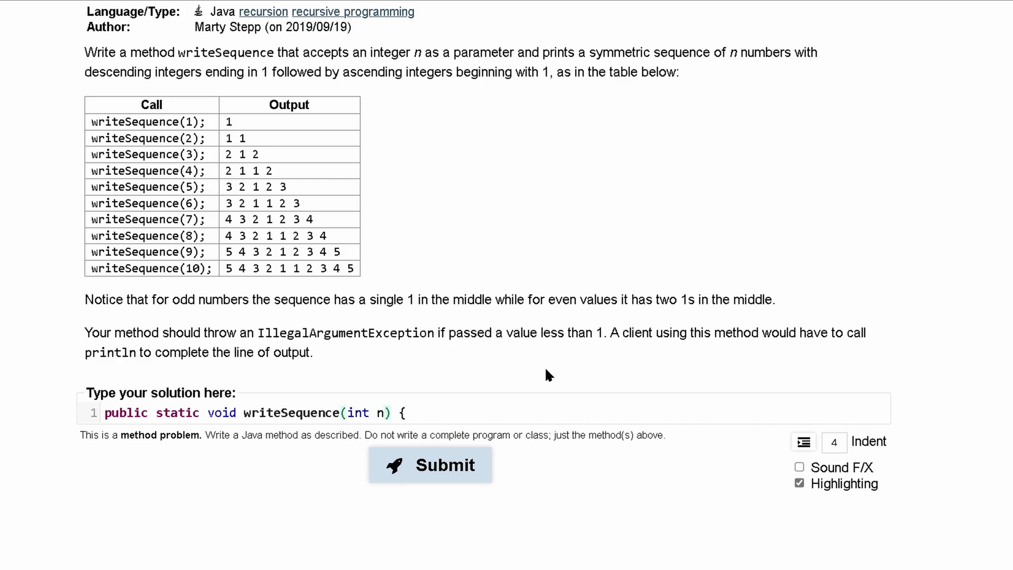
left_click(408, 412)
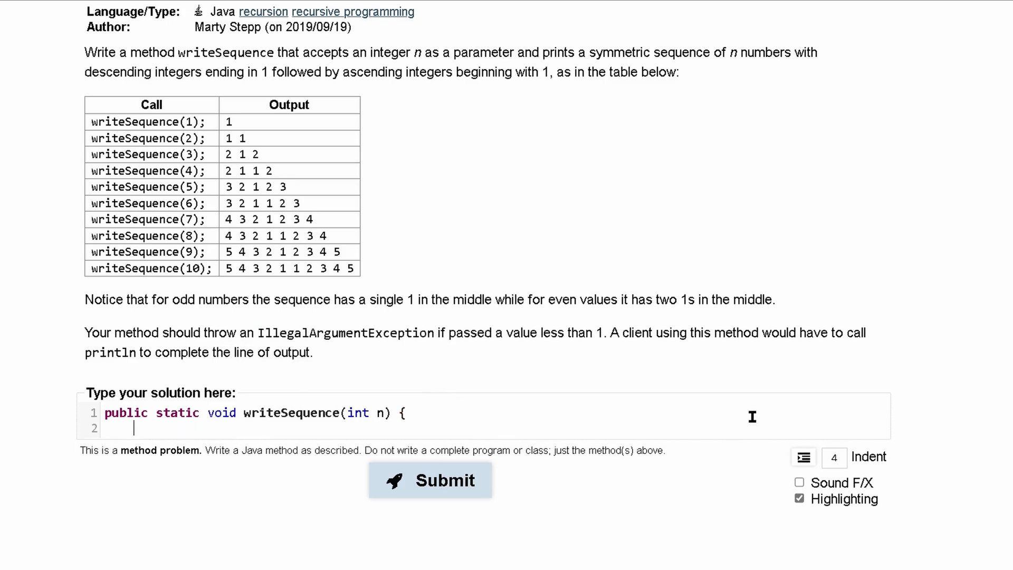
Add the if(n<1) throw new IllegalArgumentException() guard, an empty else if(), else block and closing braces
type("if(")
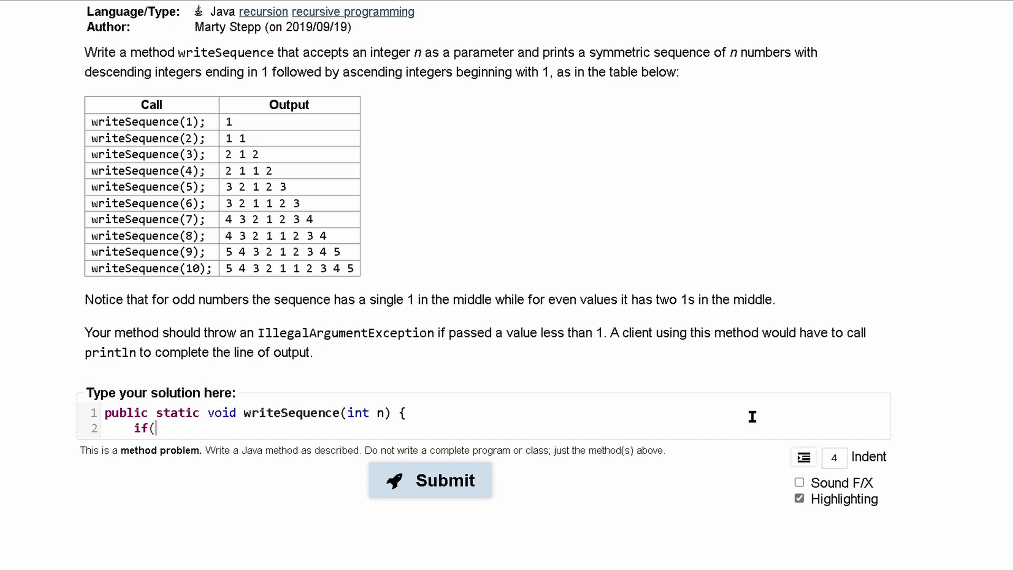
type("n<1) thro")
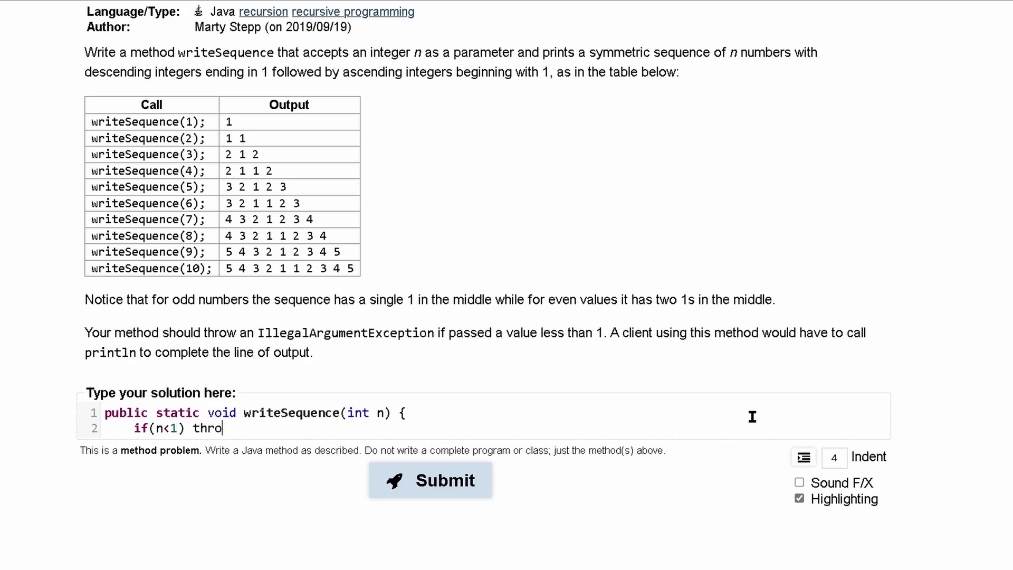
type("w new IllegalArgumentException();")
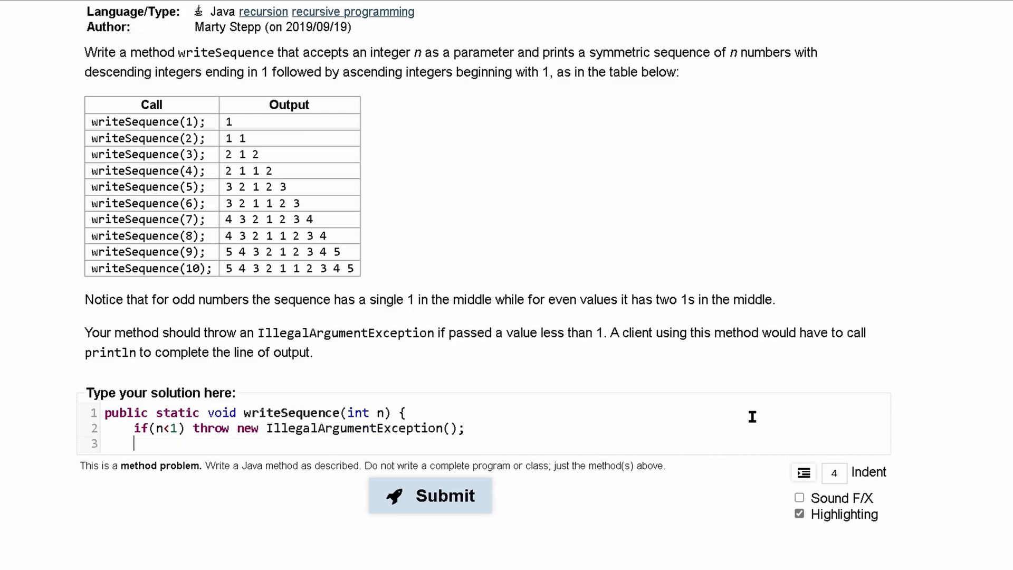
type("else if")
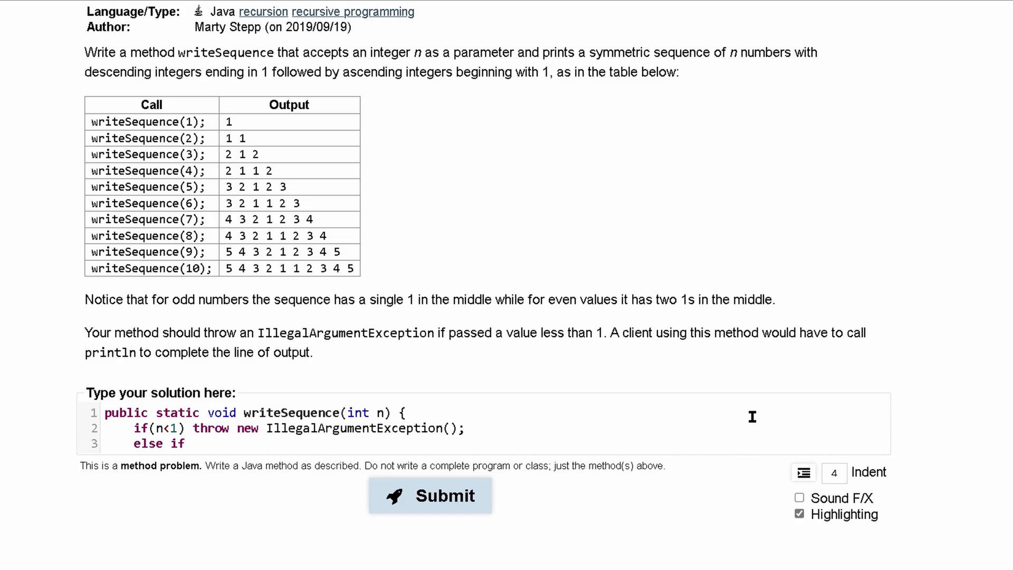
type("(")
type("e")
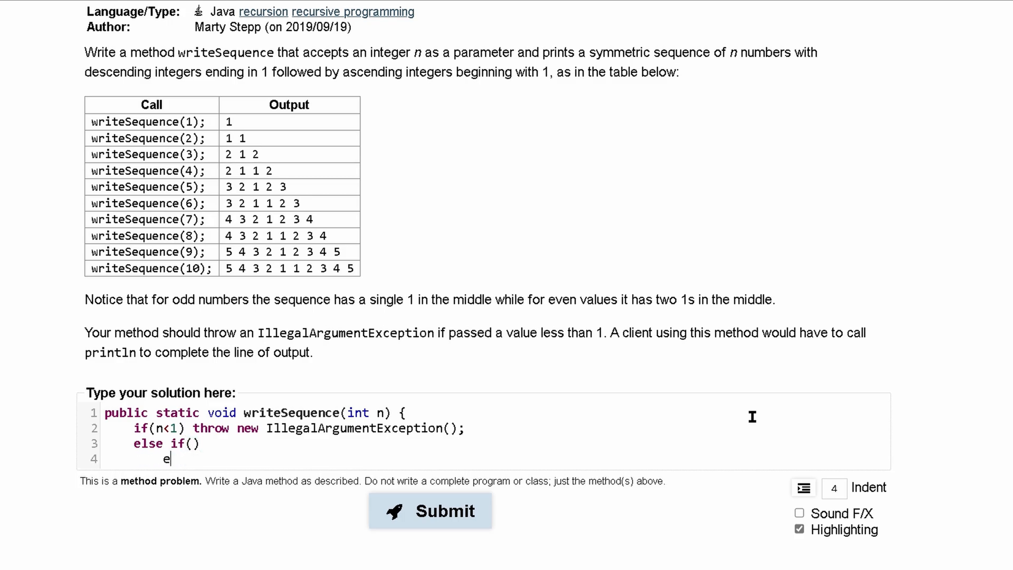
type("lse {")
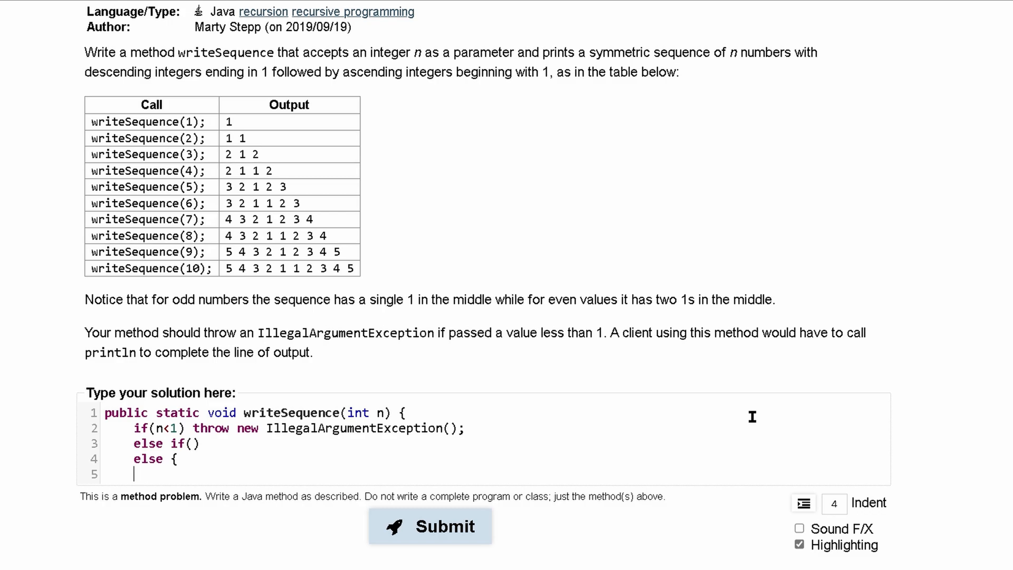
type("}")
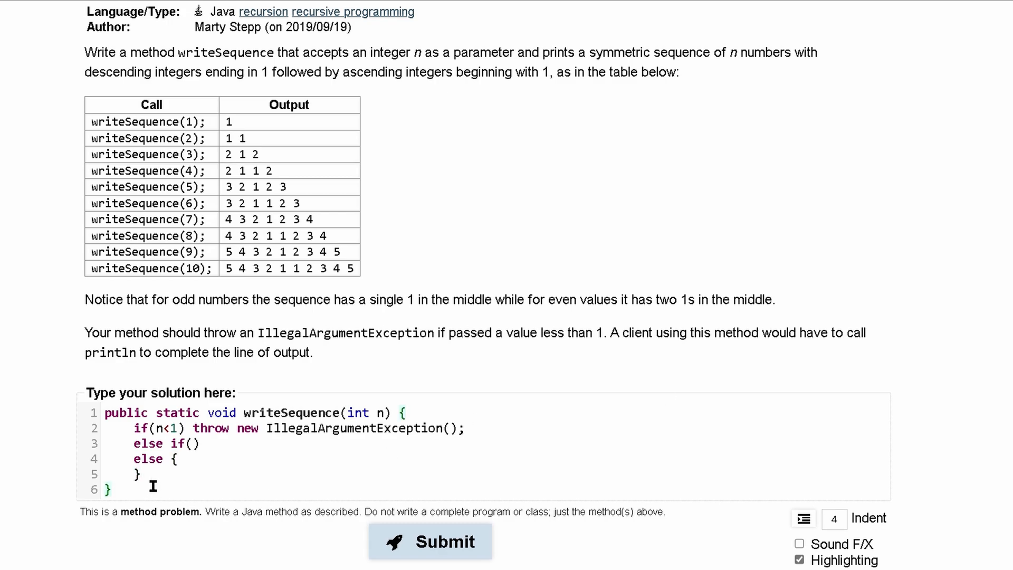
mouse_move(582, 310)
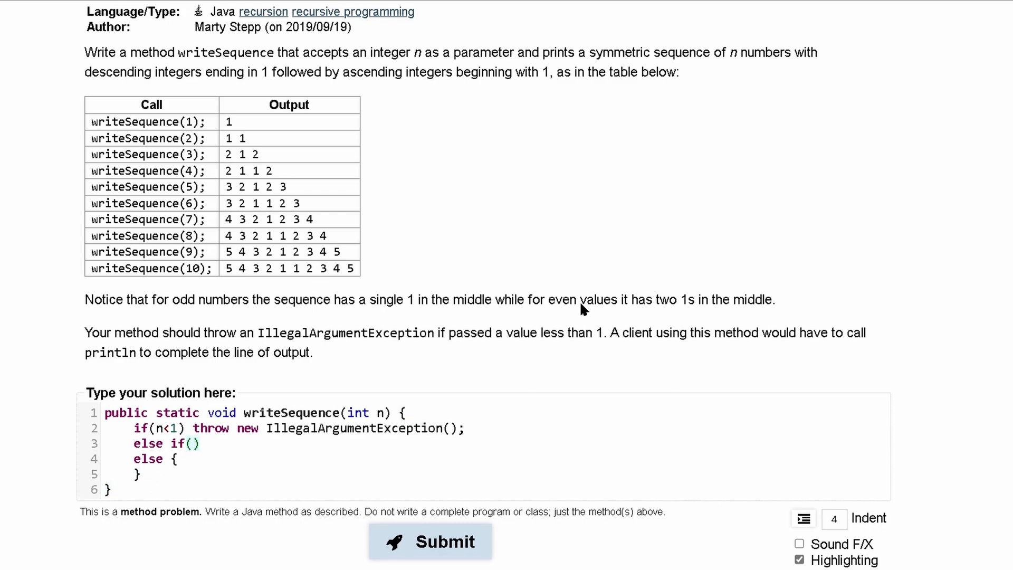
Fill the else-if condition with n==1 and make it print "1 "
double_click(228, 121)
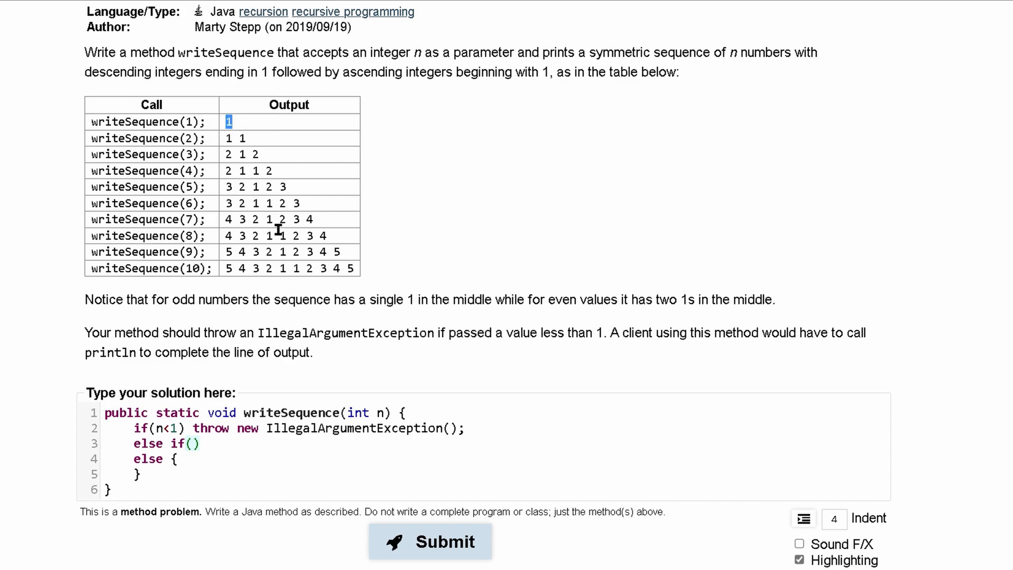
left_click(195, 443)
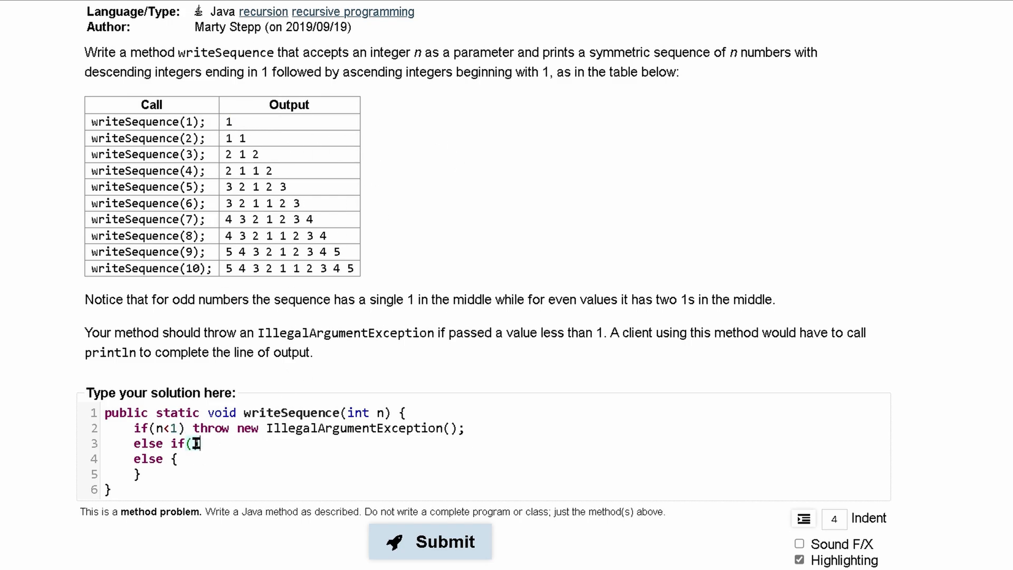
type("n==1")
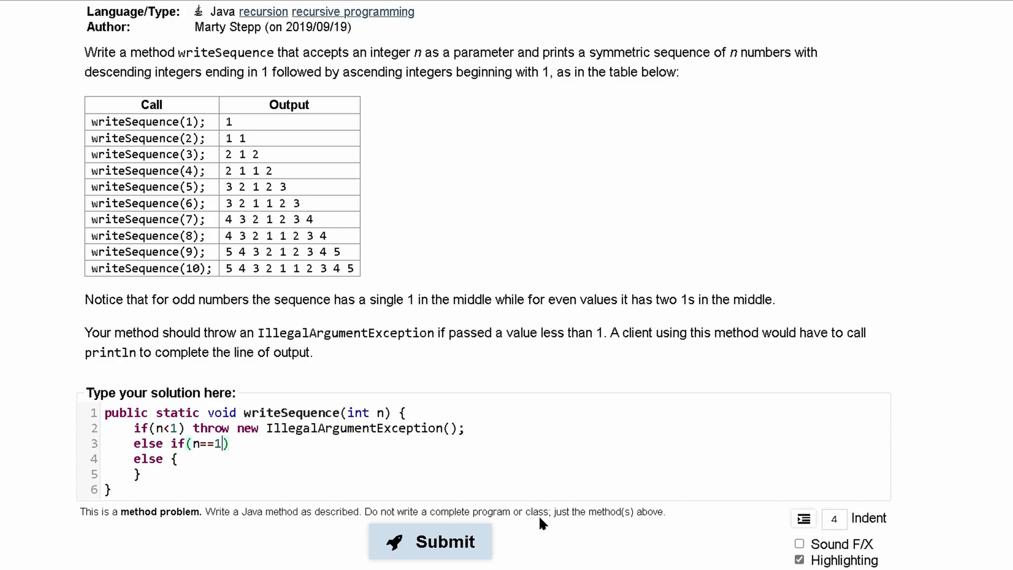
type("Sys")
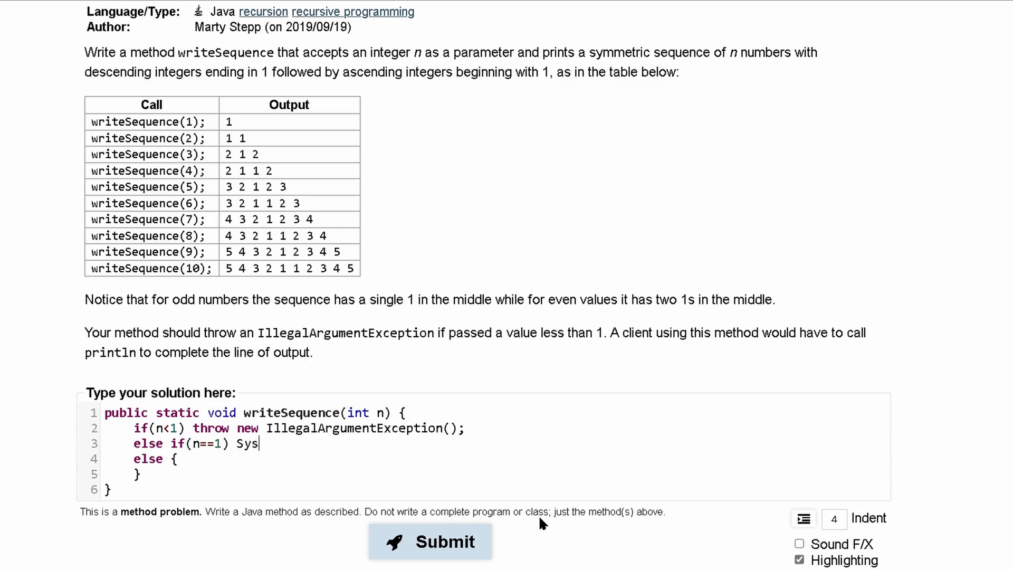
type("tem.out,")
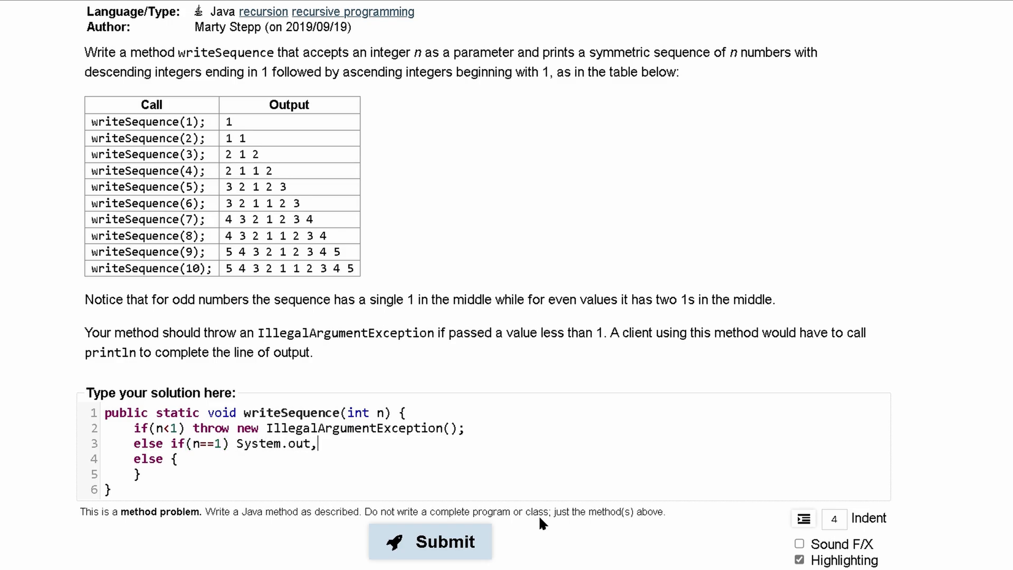
type("print(")
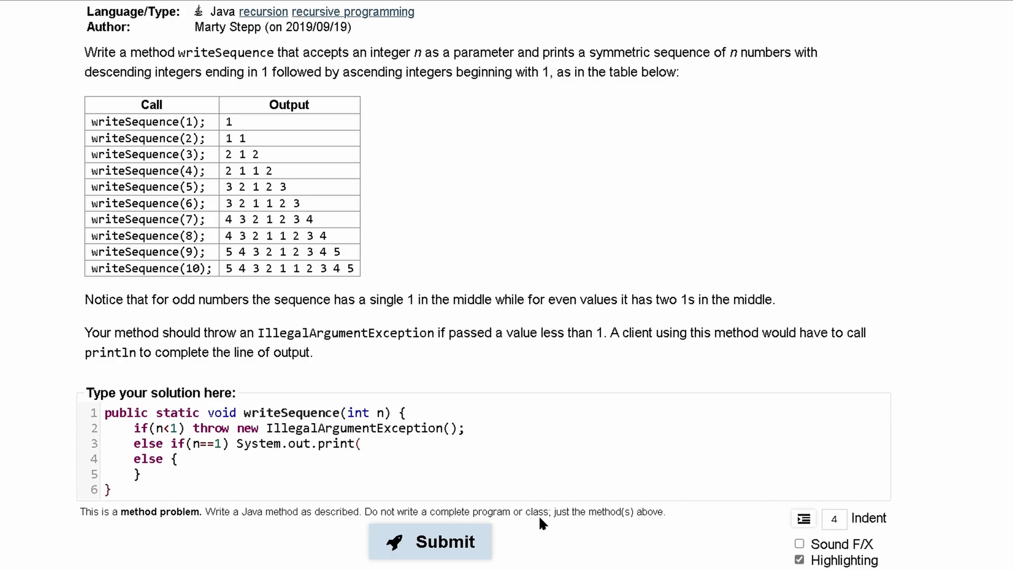
type("\"")
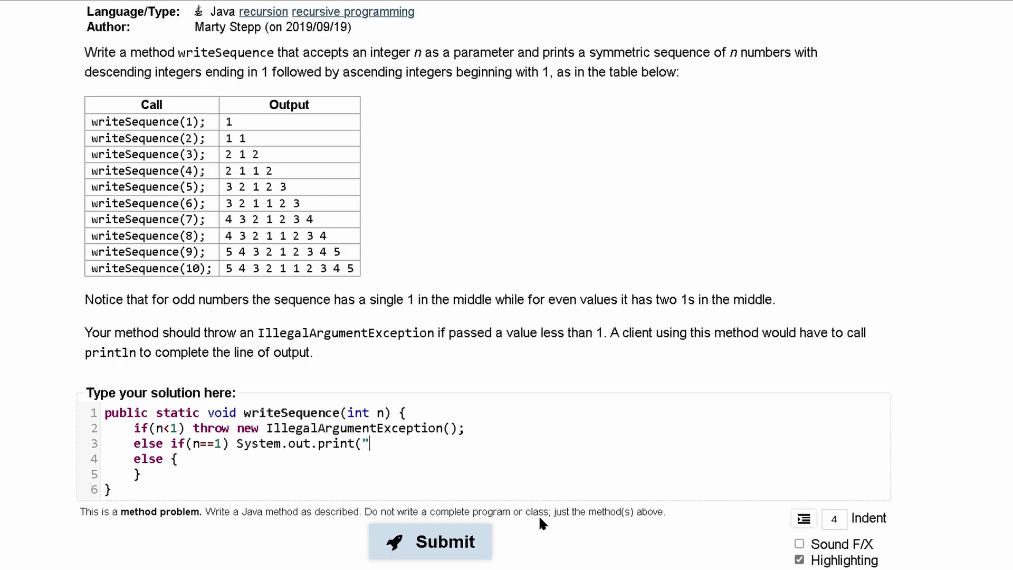
type("1")
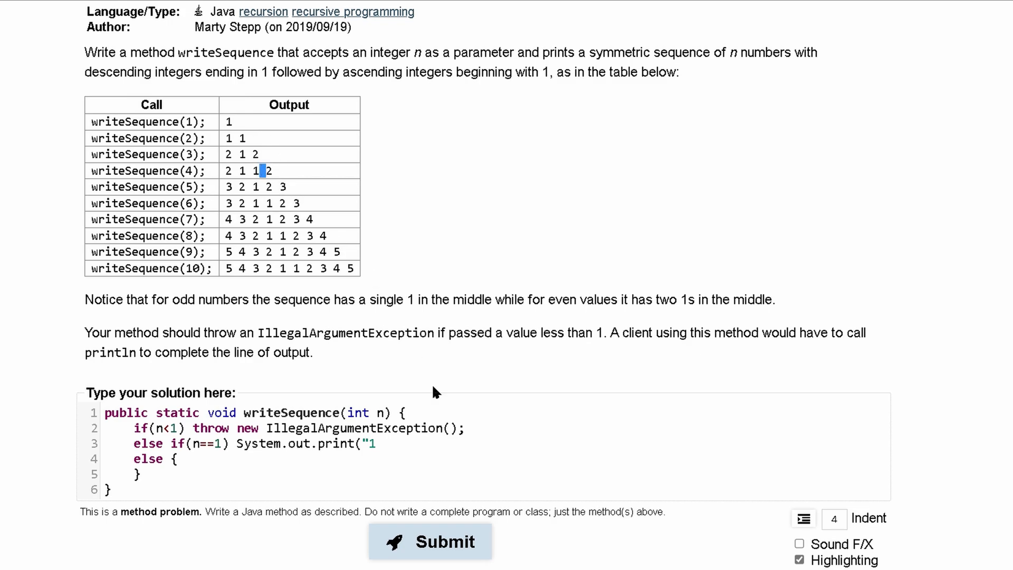
type("\" \"")
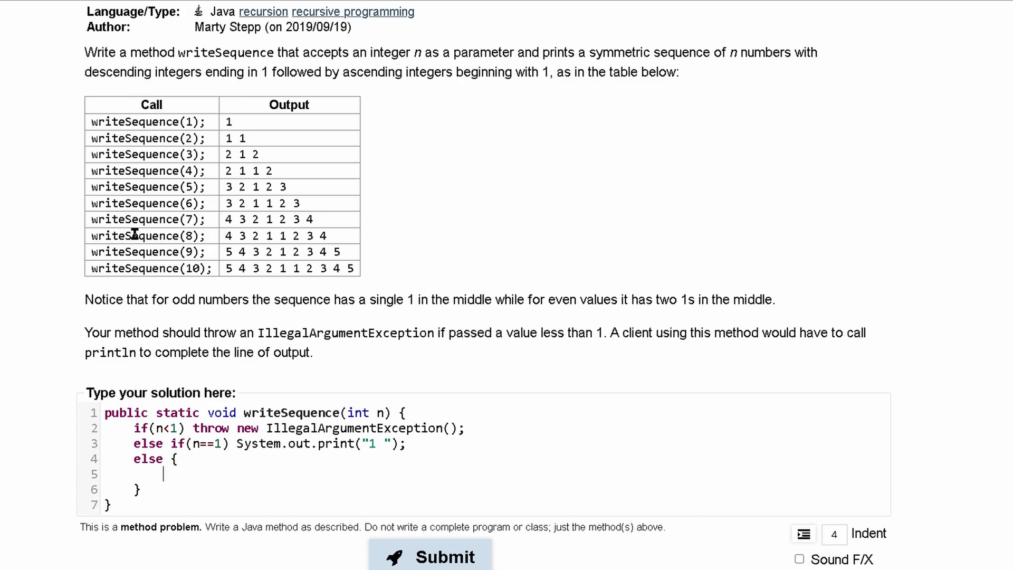
mouse_move(238, 288)
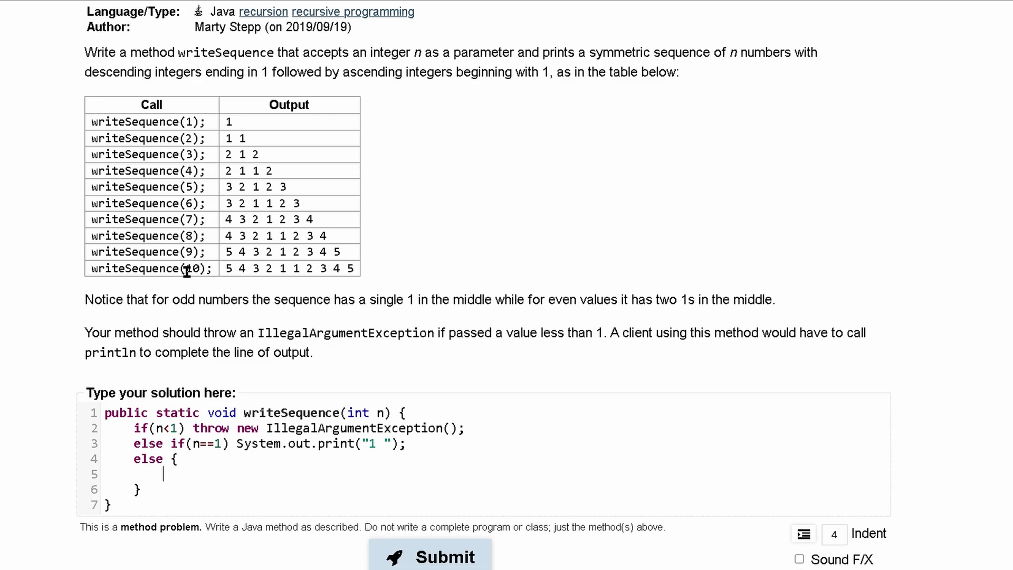
Add System.out.print((n+1)/2 + " "); in the else block with a new line below
double_click(192, 268)
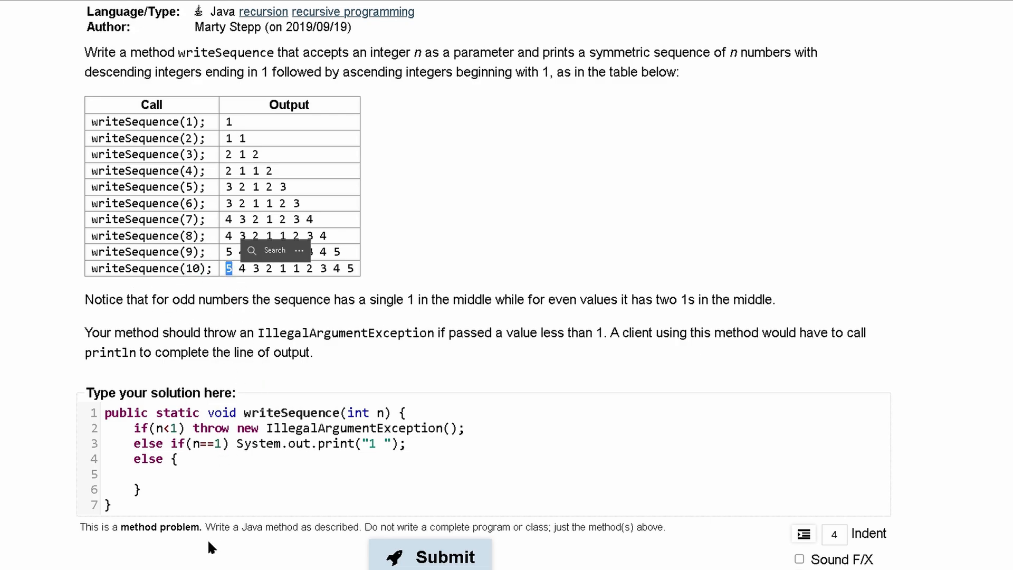
type("S")
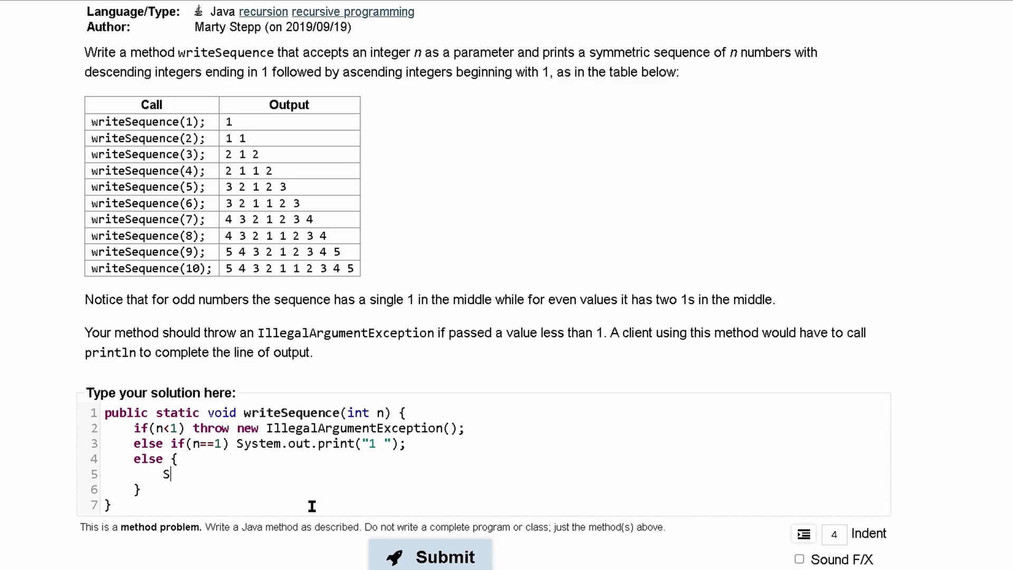
type("ystem.out.print(")
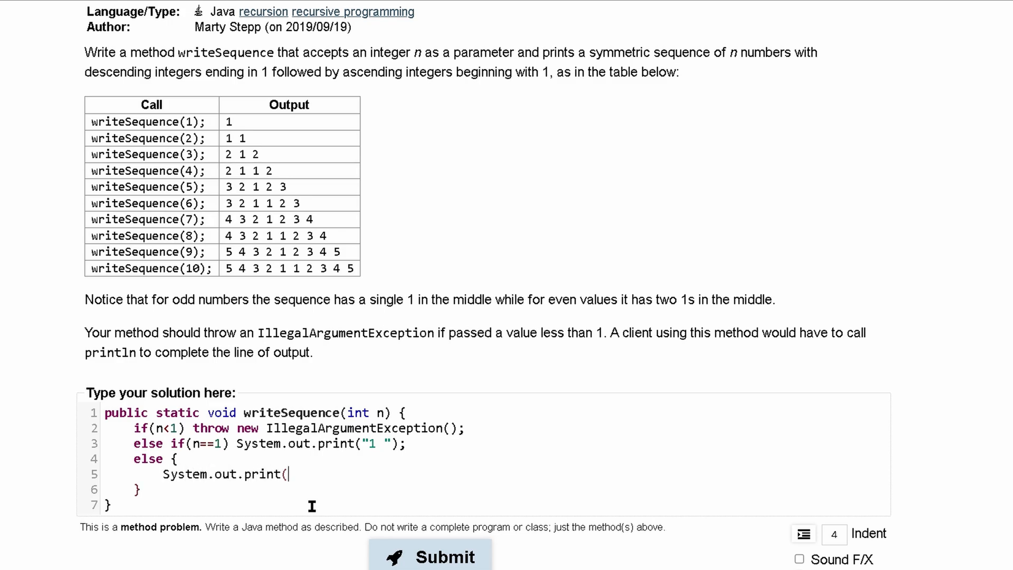
type("n")
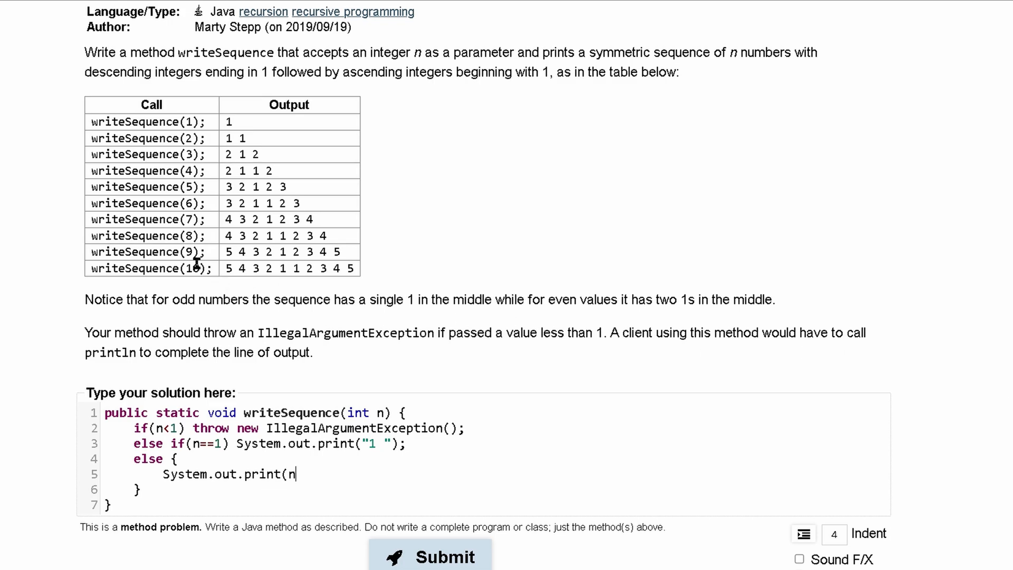
mouse_move(187, 252)
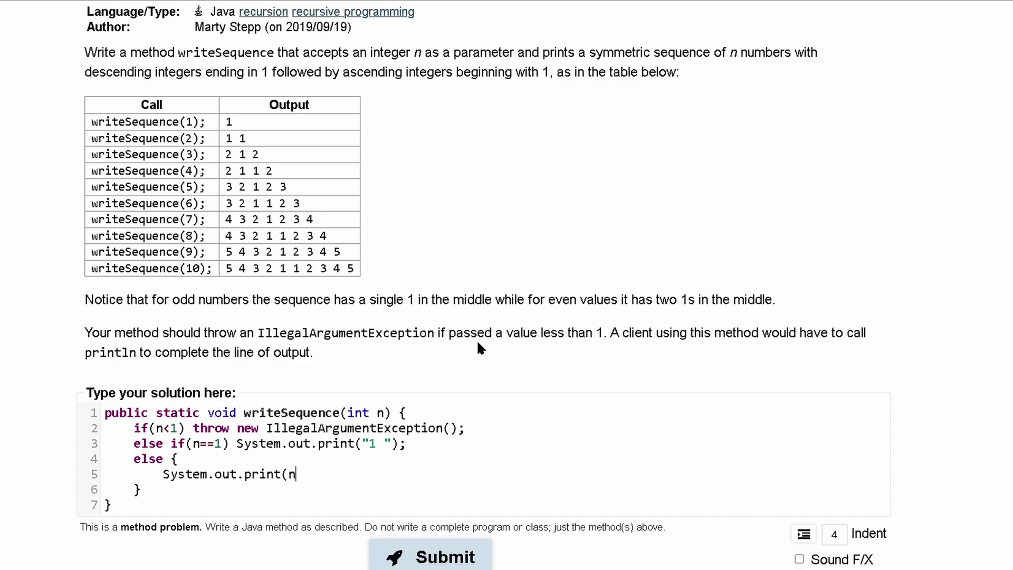
type("+1")
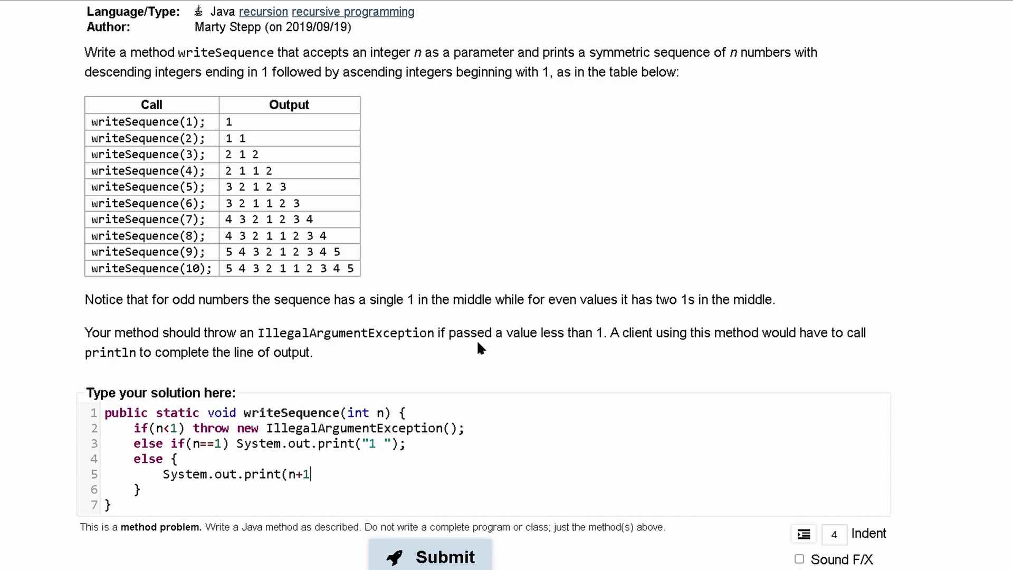
mouse_move(336, 305)
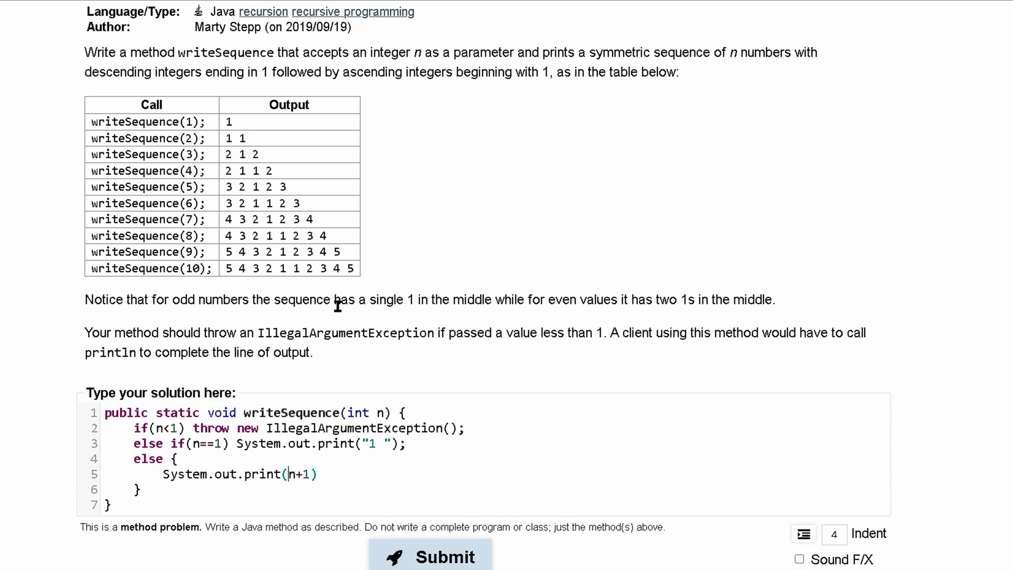
type("(")
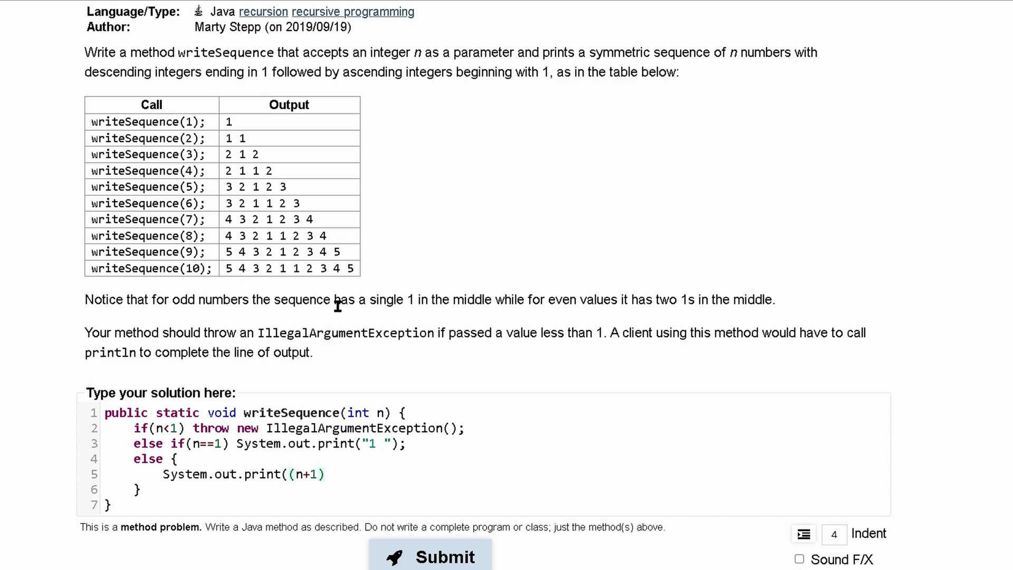
type("/2")
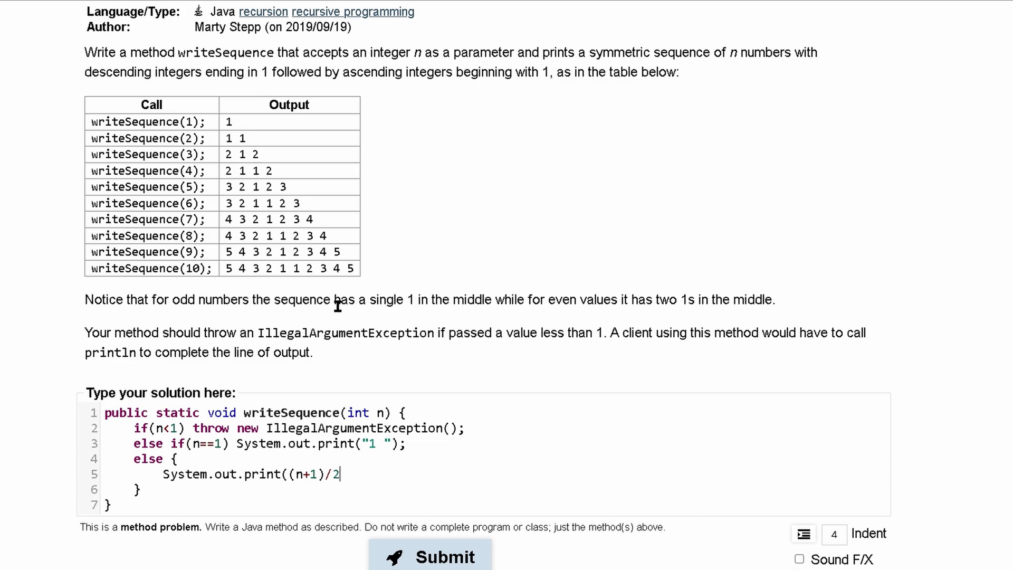
type("+ \" \"")
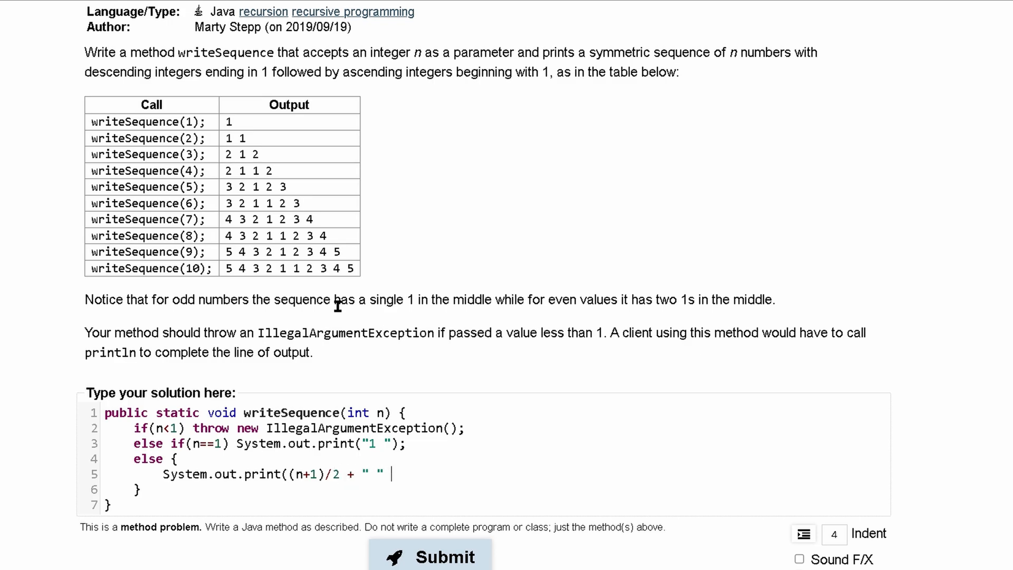
type(");")
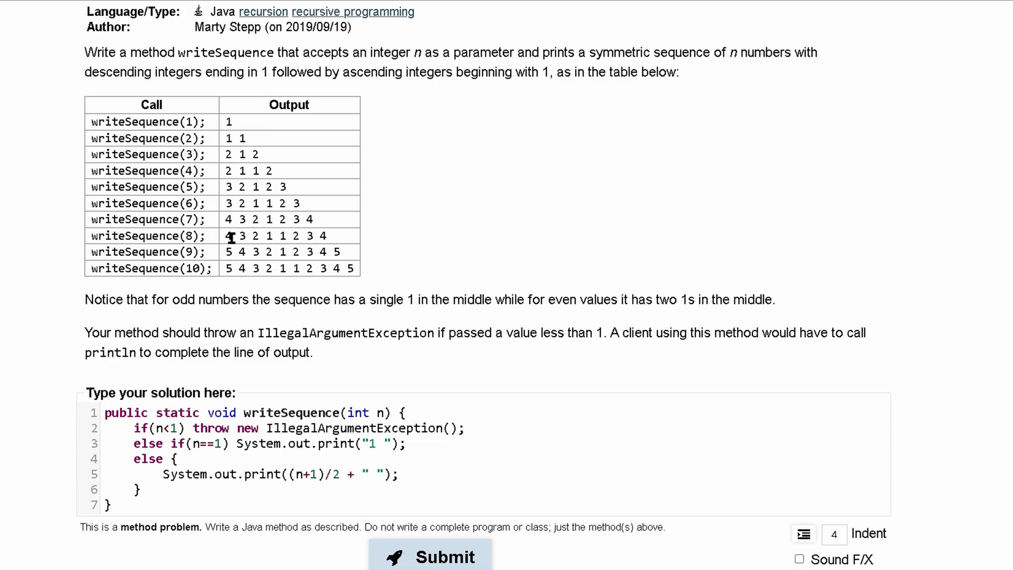
left_click(379, 487)
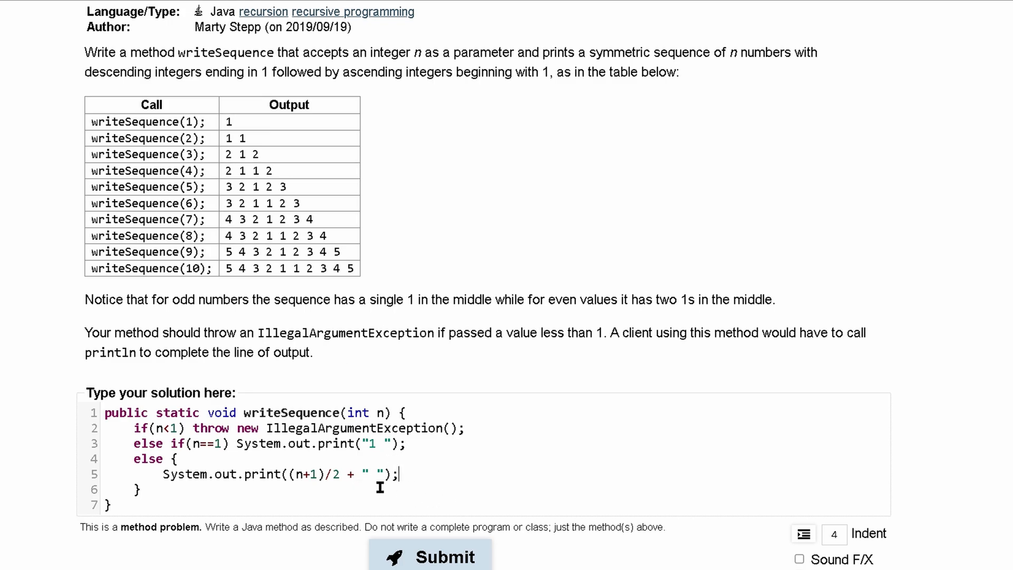
key("Enter")
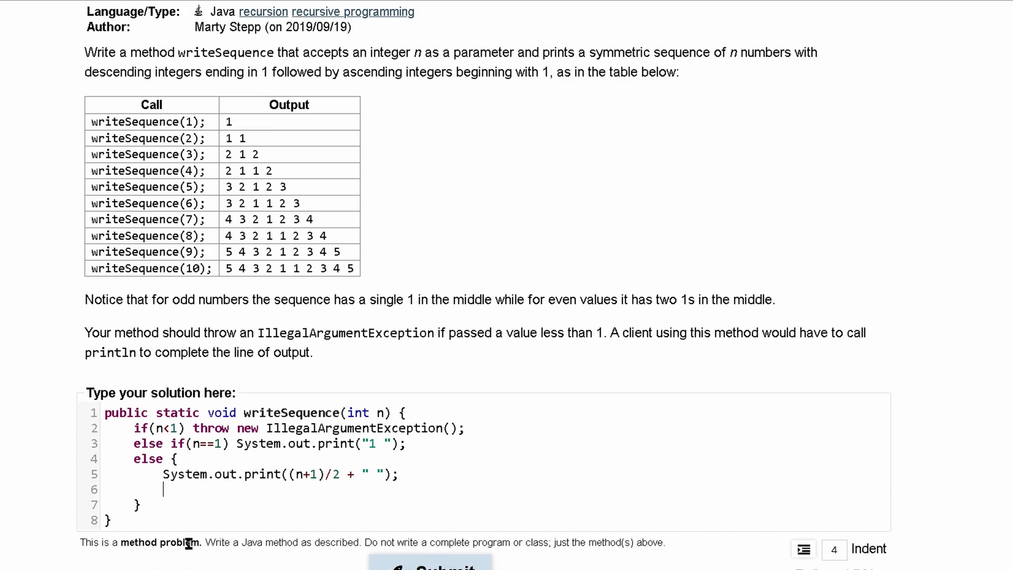
Start an if( statement on line 6 while studying the writeSequence(10) and (9) outputs
type("if(")
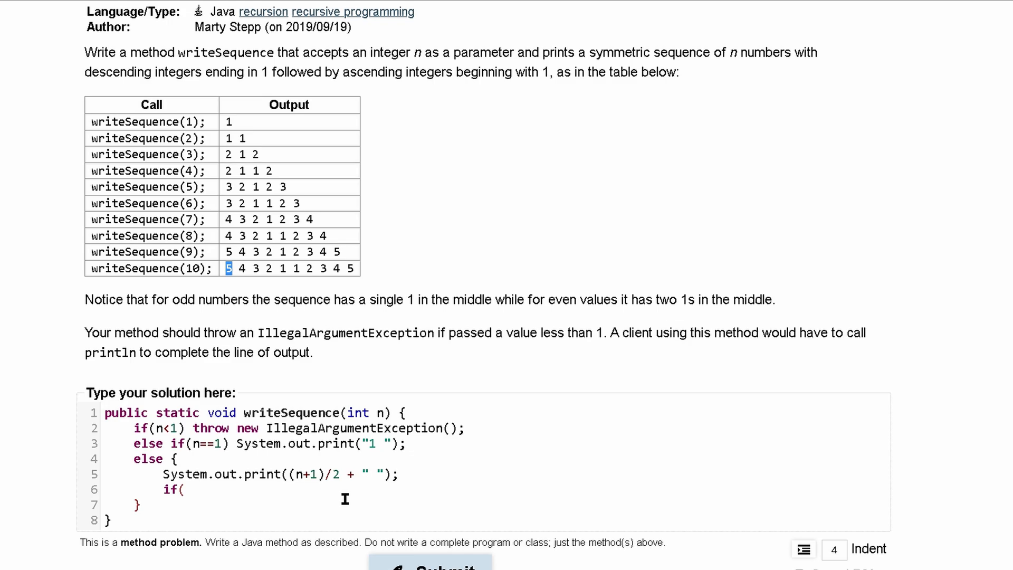
mouse_move(187, 269)
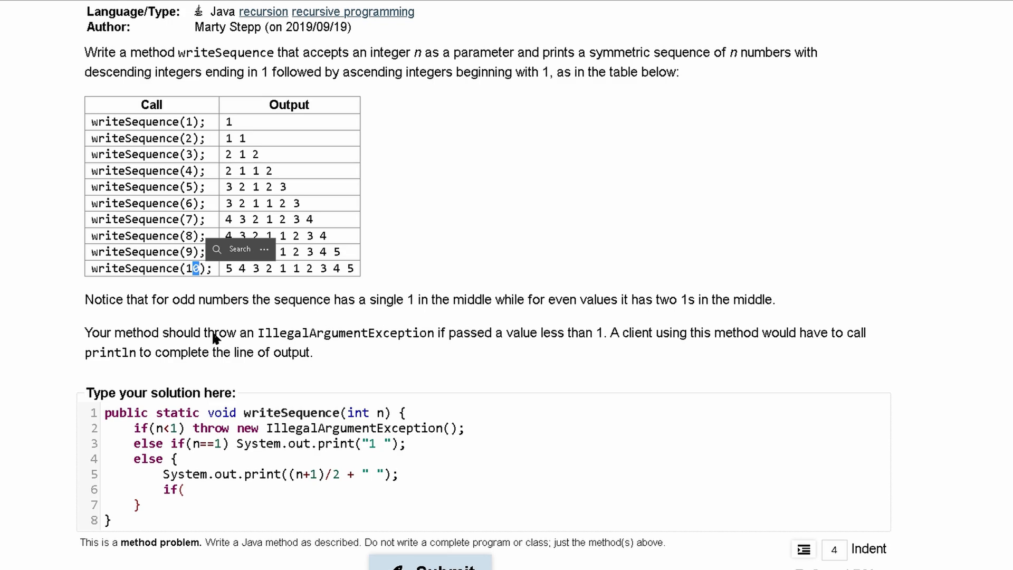
mouse_move(244, 278)
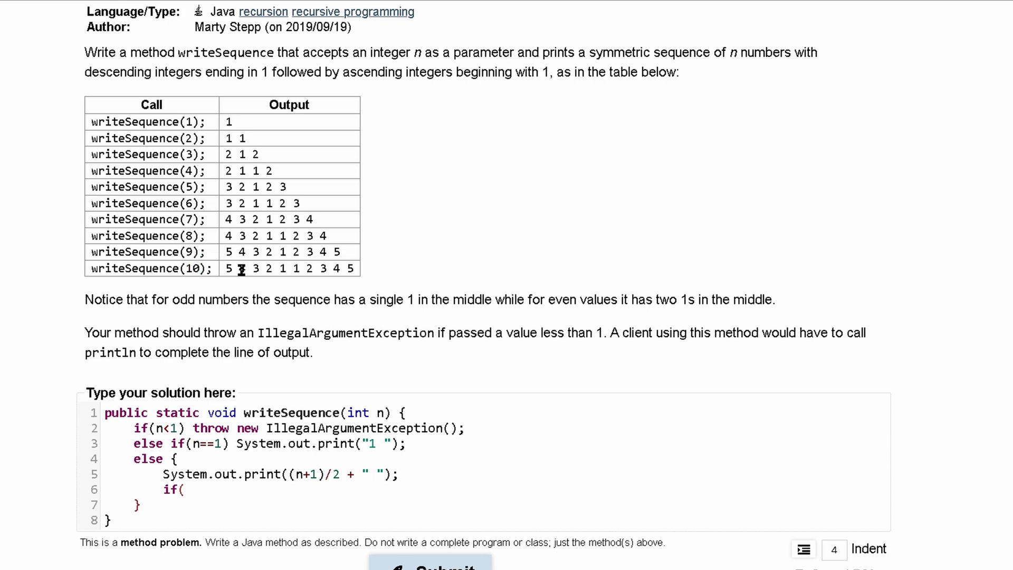
double_click(242, 269)
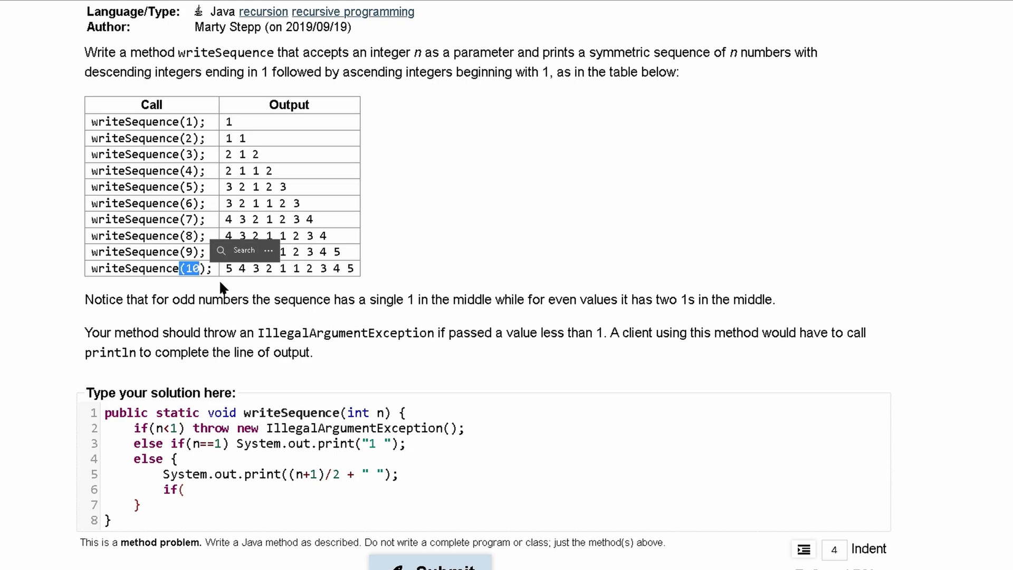
mouse_move(240, 282)
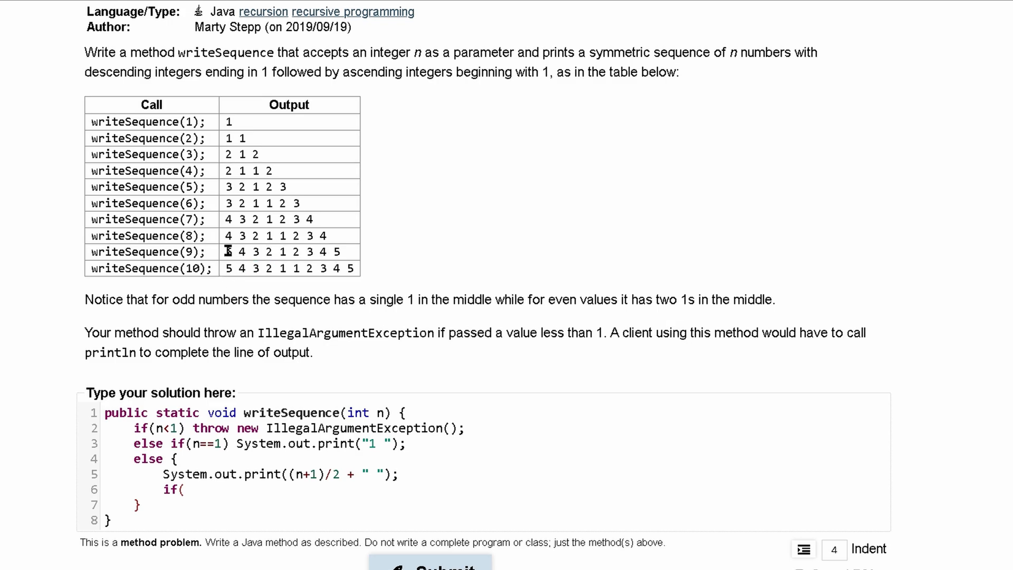
left_click_drag(228, 251, 281, 251)
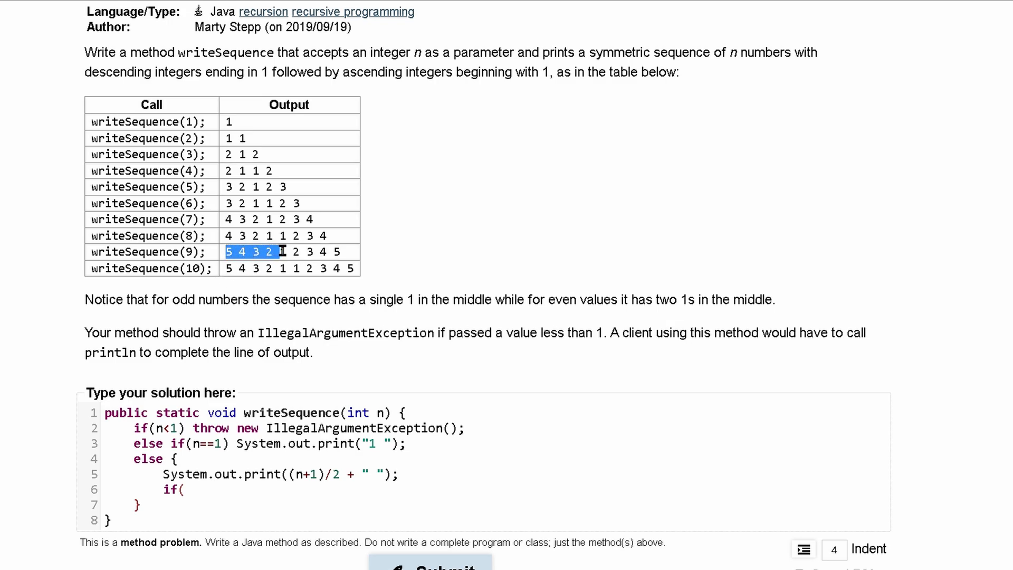
mouse_move(224, 473)
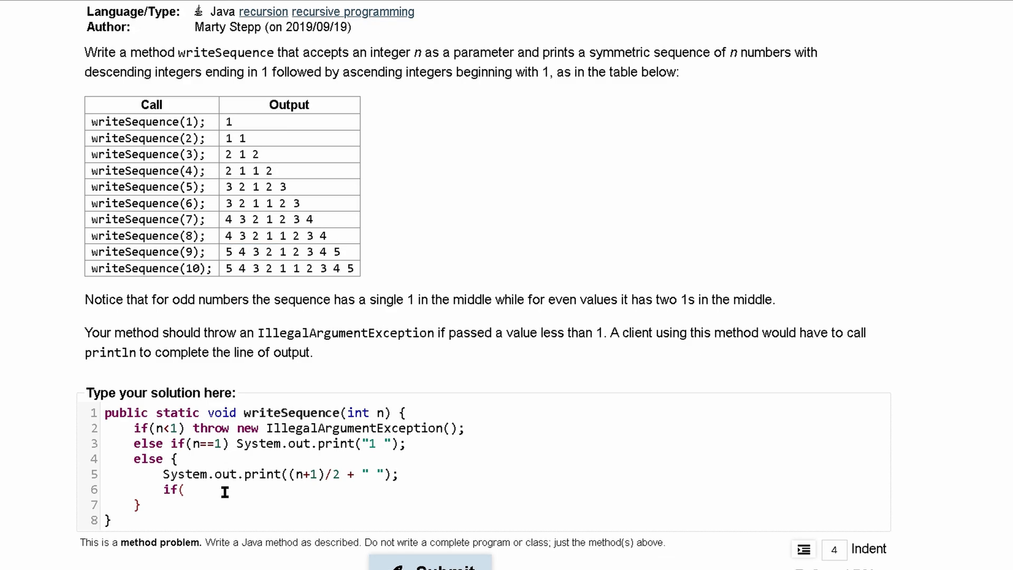
mouse_move(399, 326)
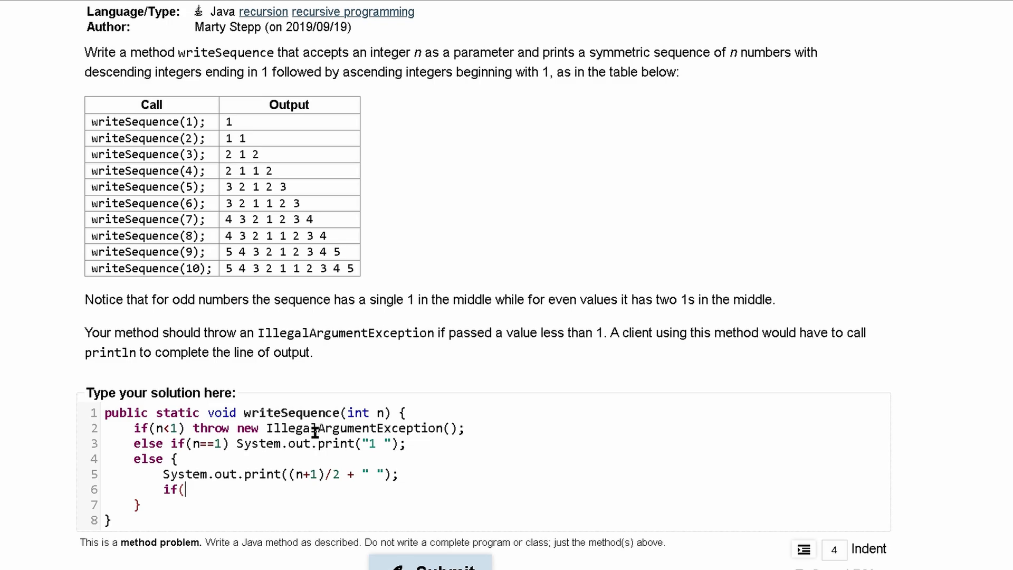
Complete line 6 as if(n>2) writeSequence(n-2), fixing a half-typed method name
type("n")
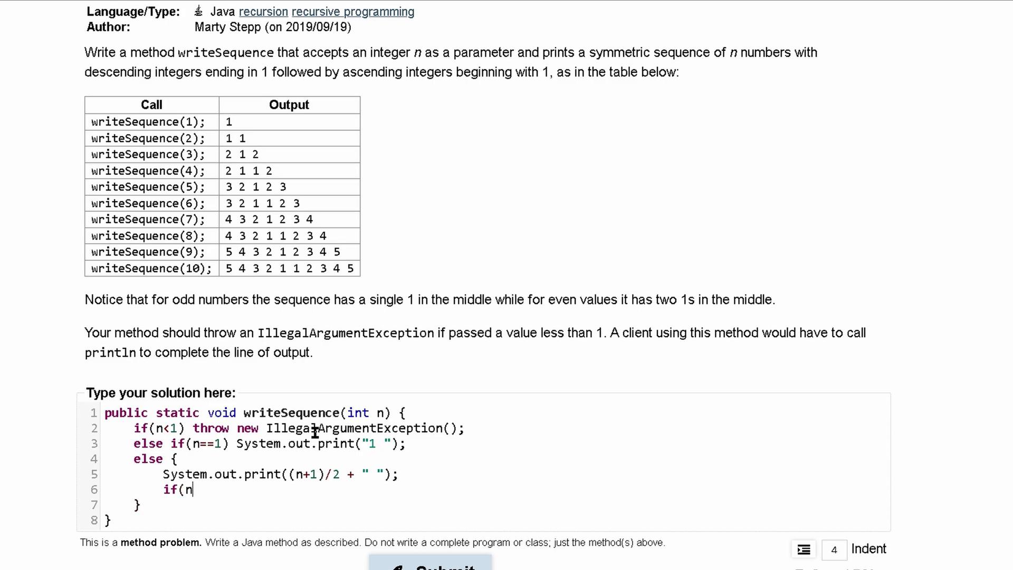
type(">2")
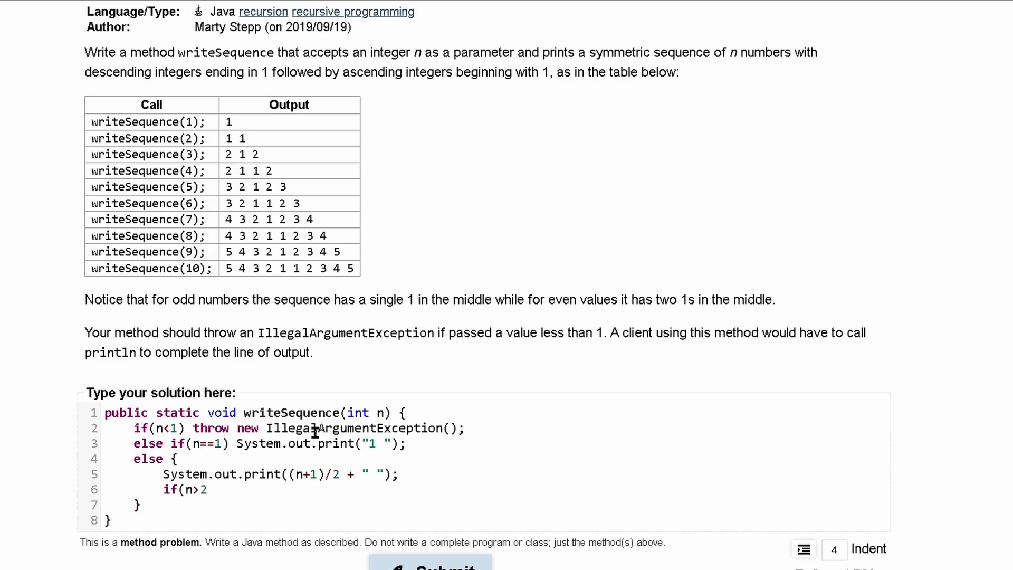
type("wr")
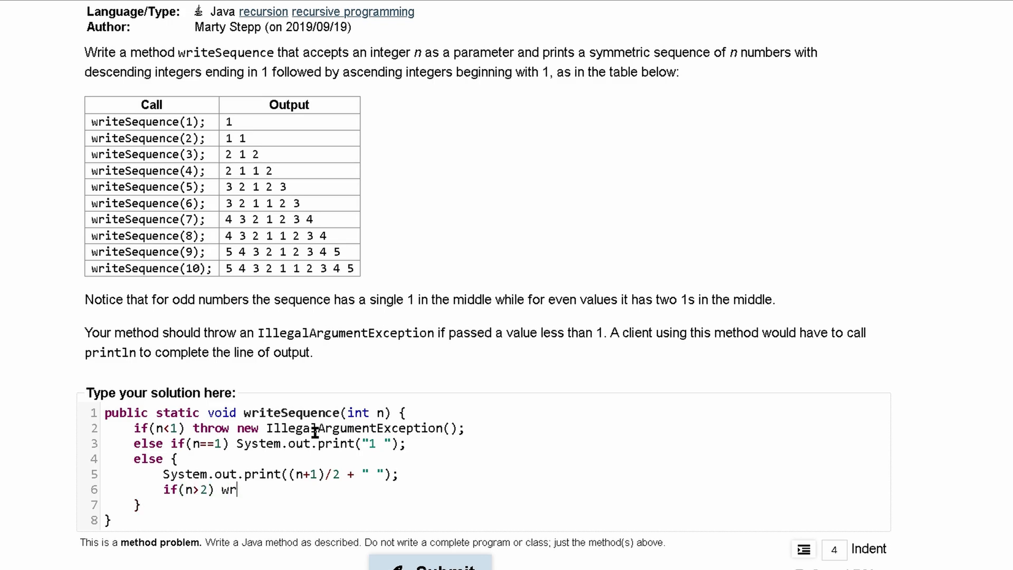
key("Backspace")
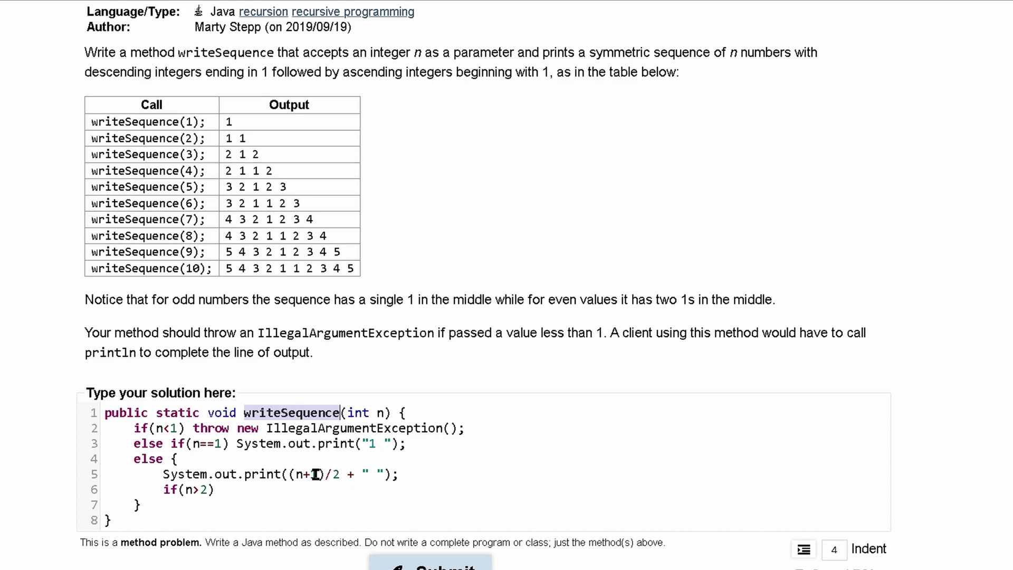
type("writeSequence")
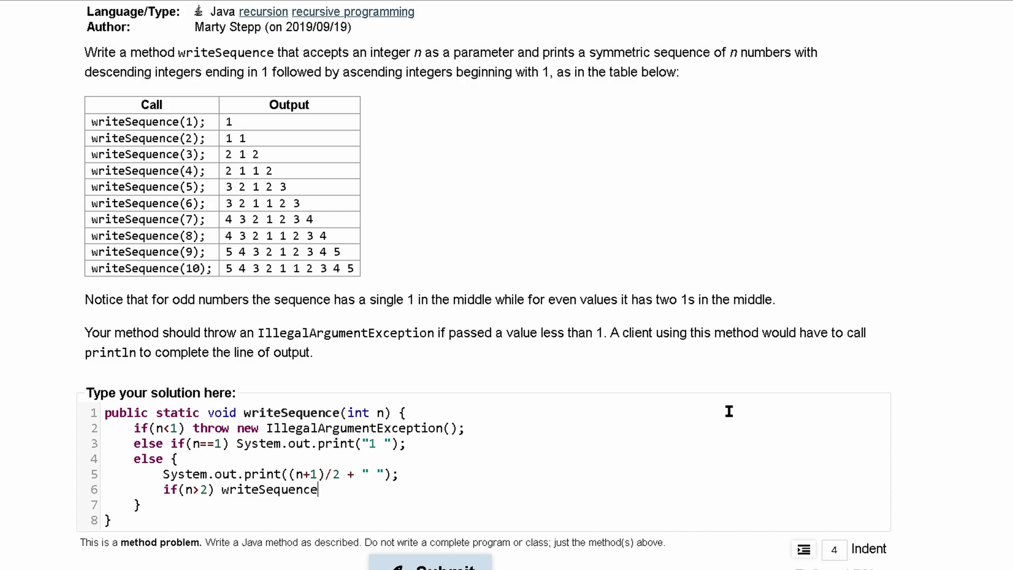
type("(")
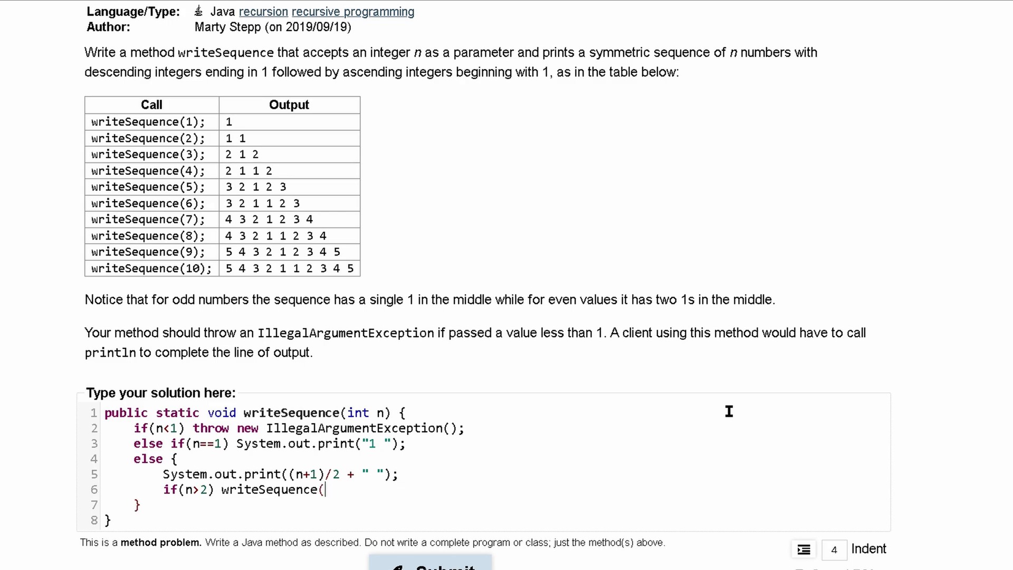
type("n-2)")
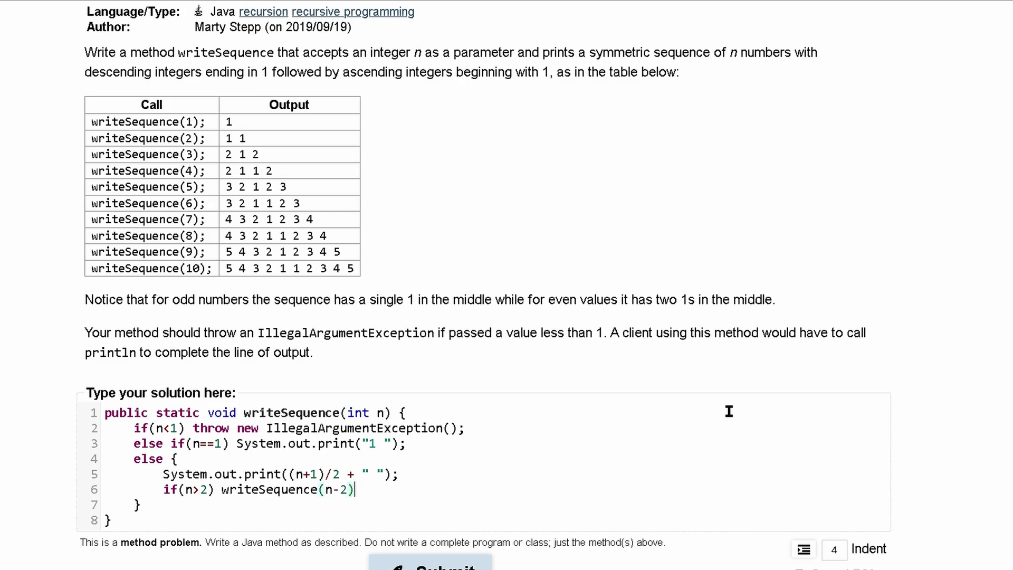
mouse_move(573, 328)
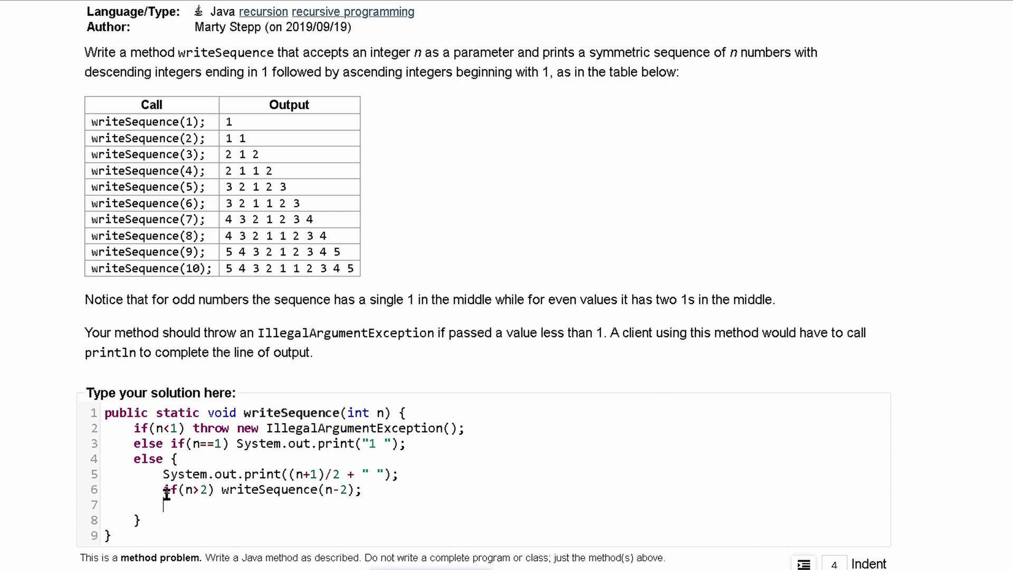
Add a mirrored System.out.print((n+1)/2 + " "); on line 7 after the recursive call
left_click_drag(162, 489, 317, 489)
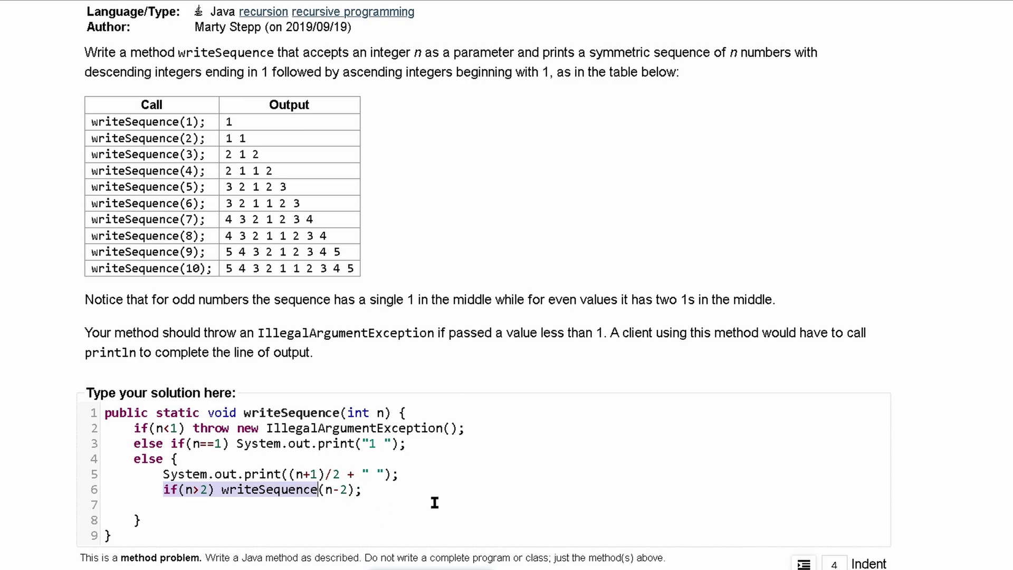
mouse_move(299, 269)
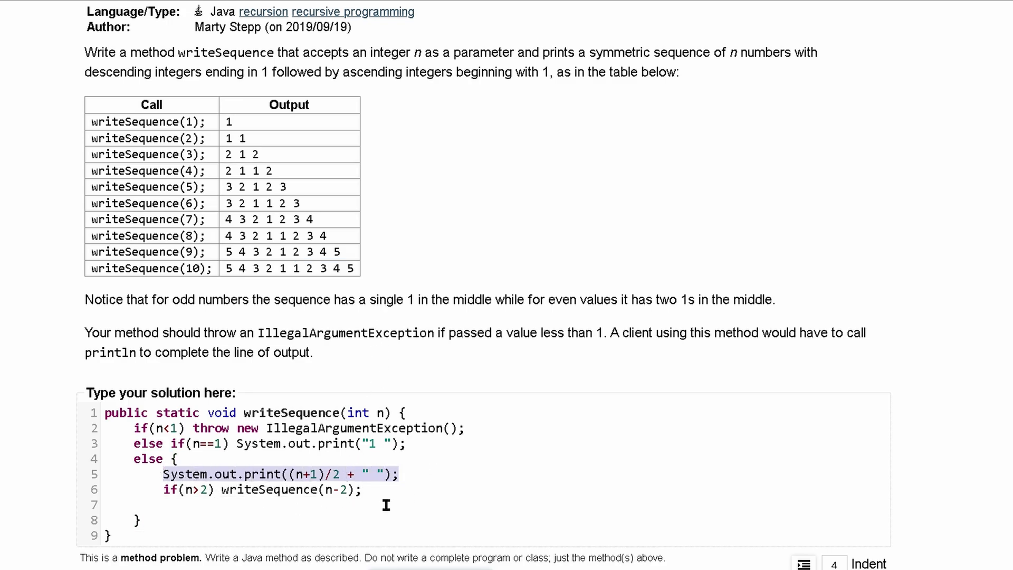
type("System.out.print((n+1)/2 + \" \");")
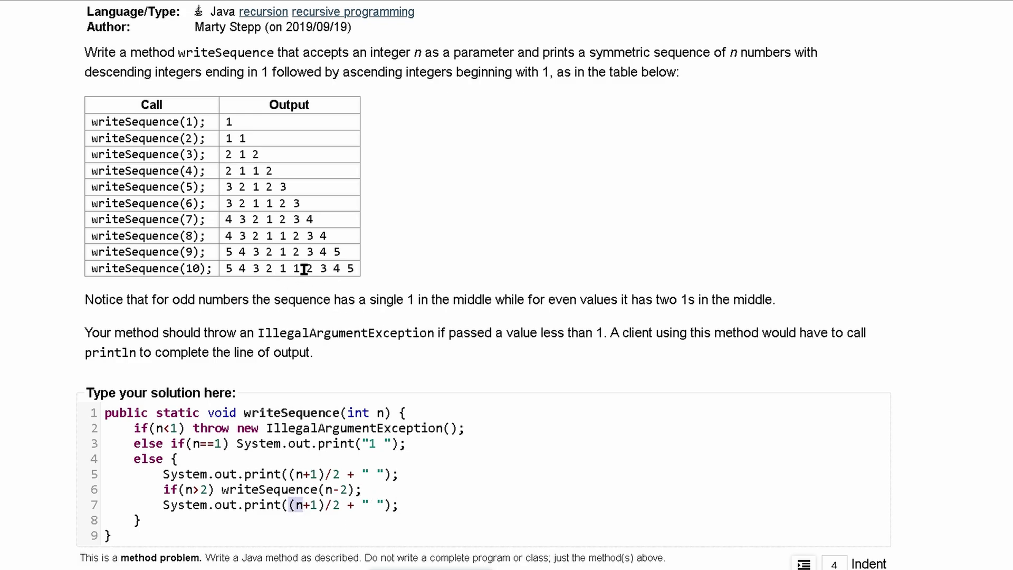
scroll("down", 3)
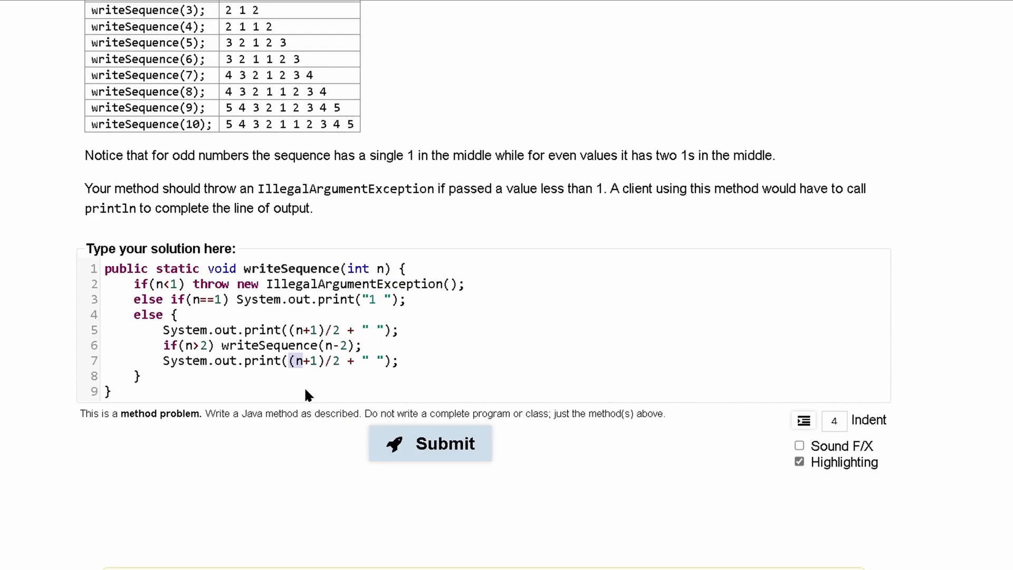
left_click(430, 443)
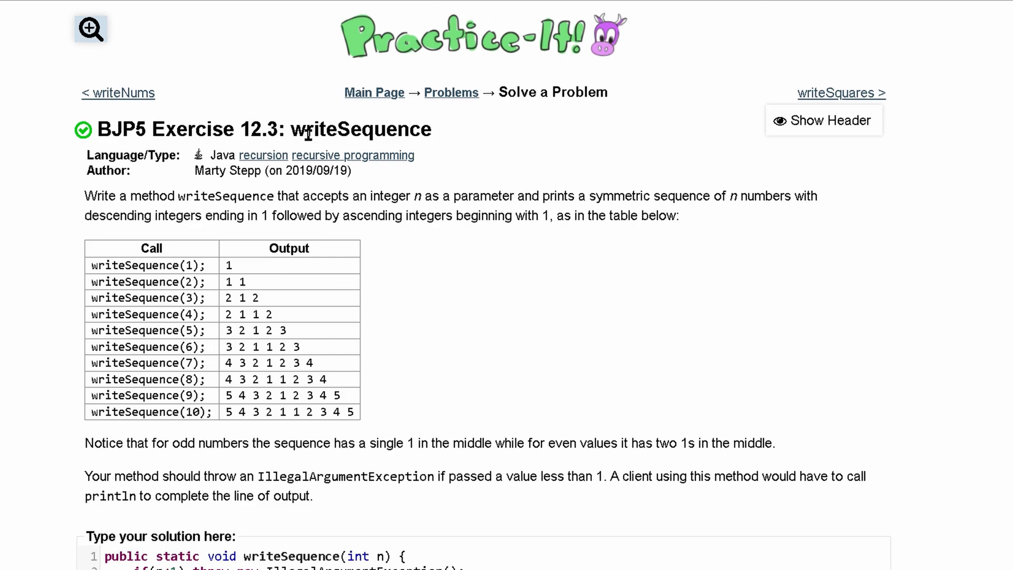
mouse_move(352, 196)
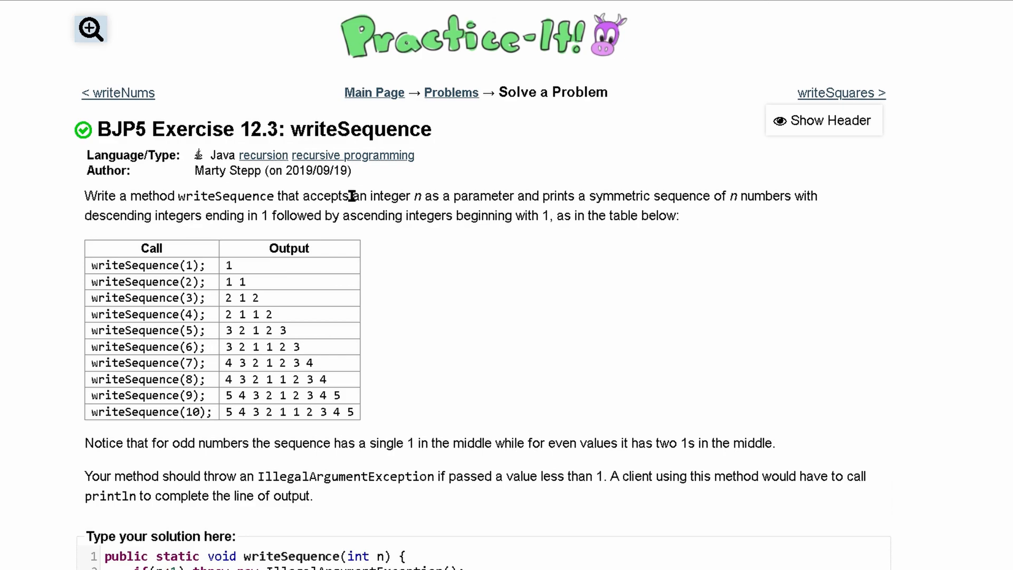